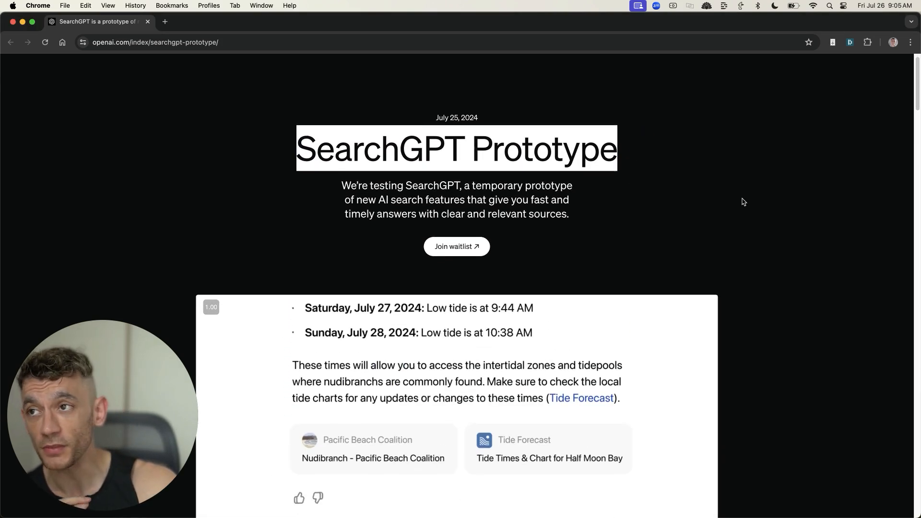
- Let the SearchGPT demo replay its 'will it be hot' and nudibranchs-in-Half-Moon-Bay queries near the page top
type("will it be hot?")
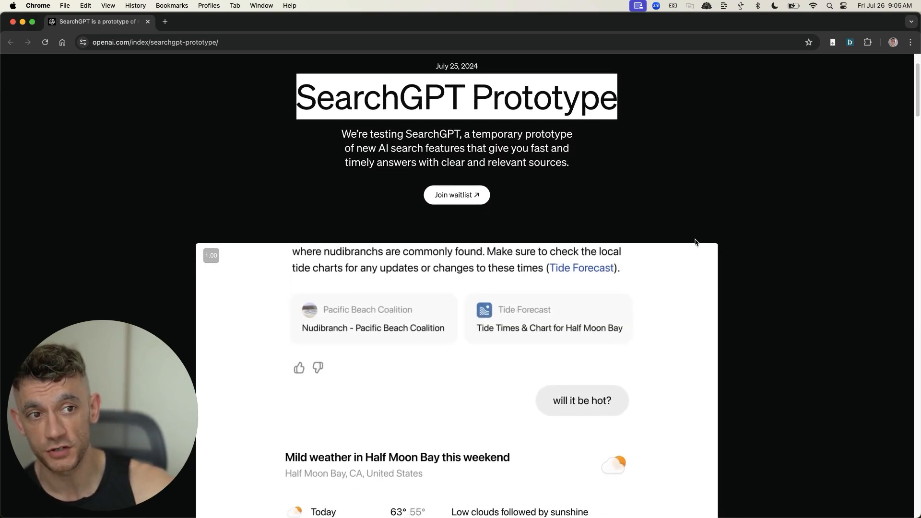
scroll("up", 3)
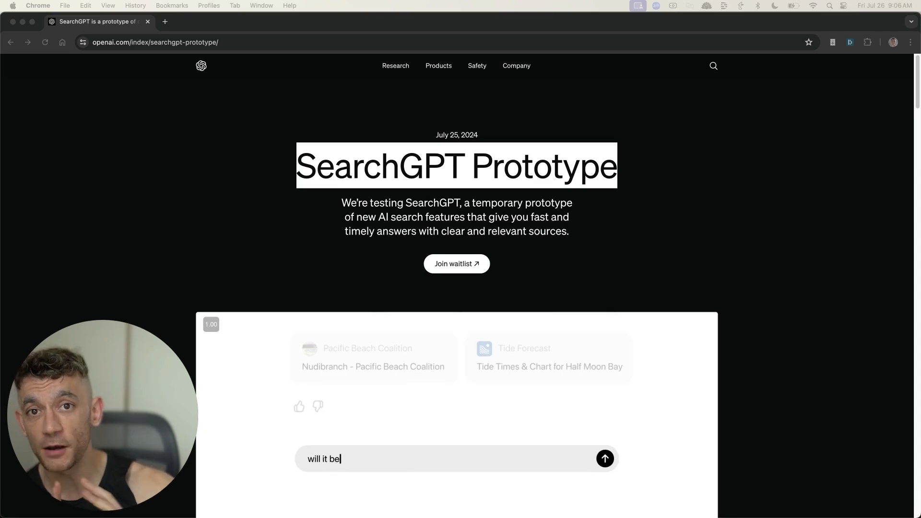
left_click(606, 459)
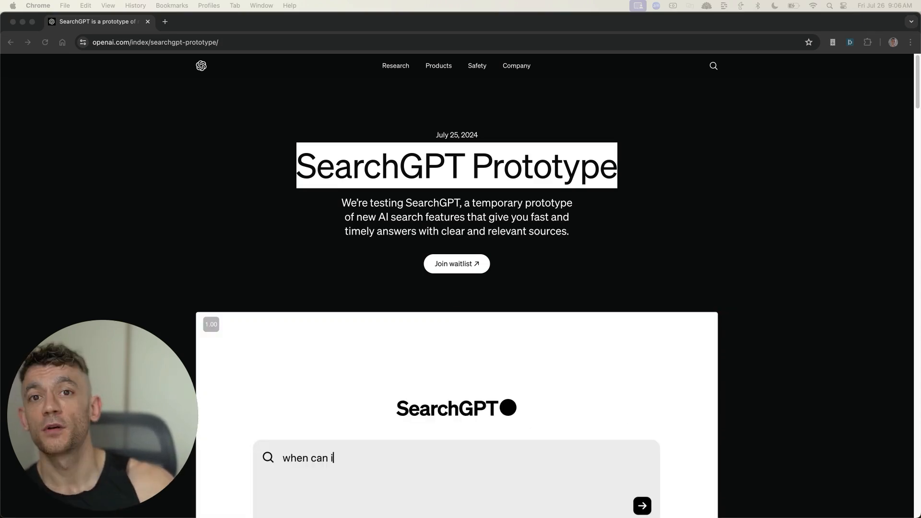
type("see nudibranchs in half")
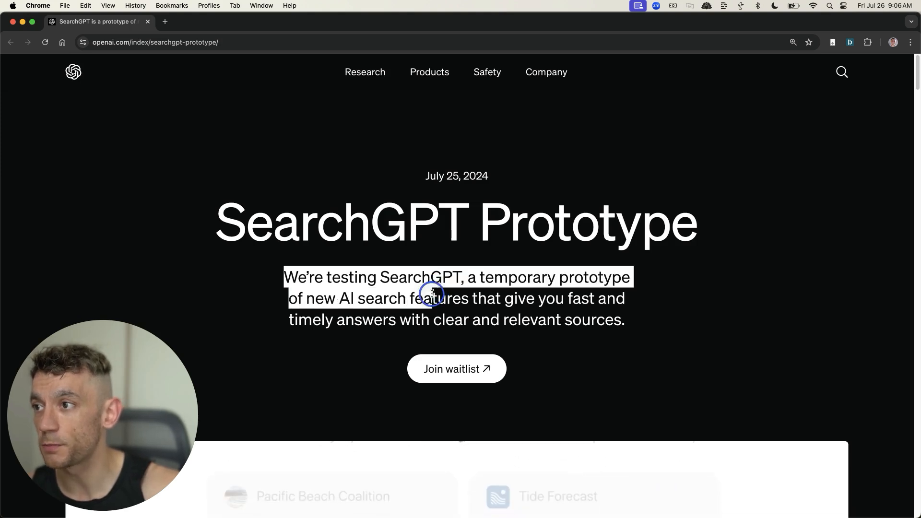
- Highlight the subtitle calling SearchGPT a temporary prototype with fast, timely answers and relevant sources, then follow the demo
left_click_drag(433, 294, 442, 319)
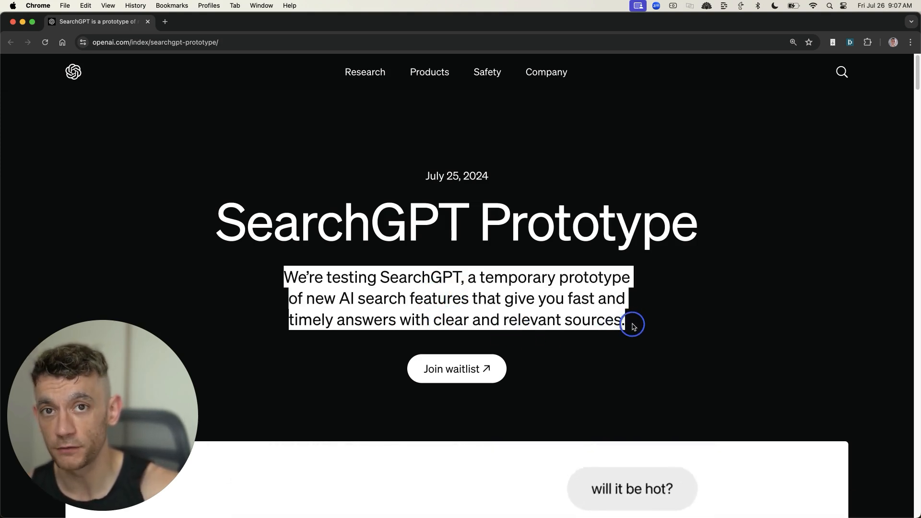
scroll("down", 3)
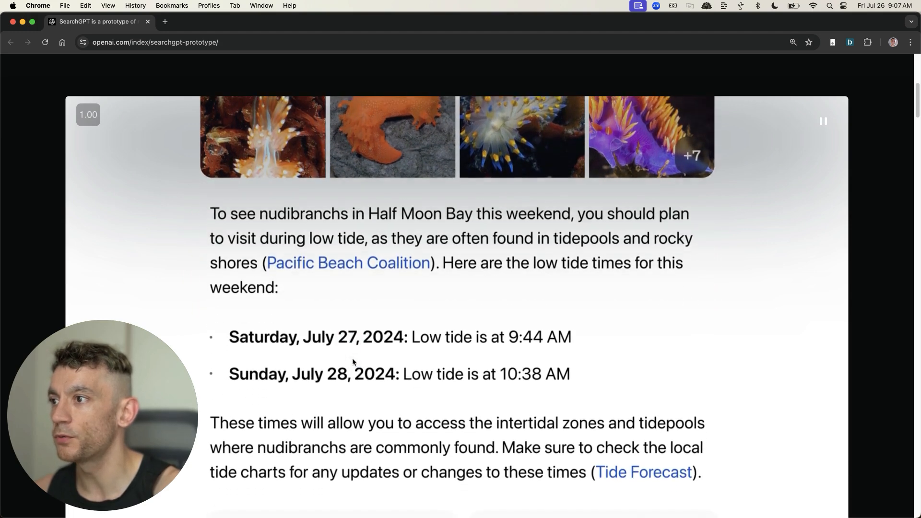
scroll("down", 3)
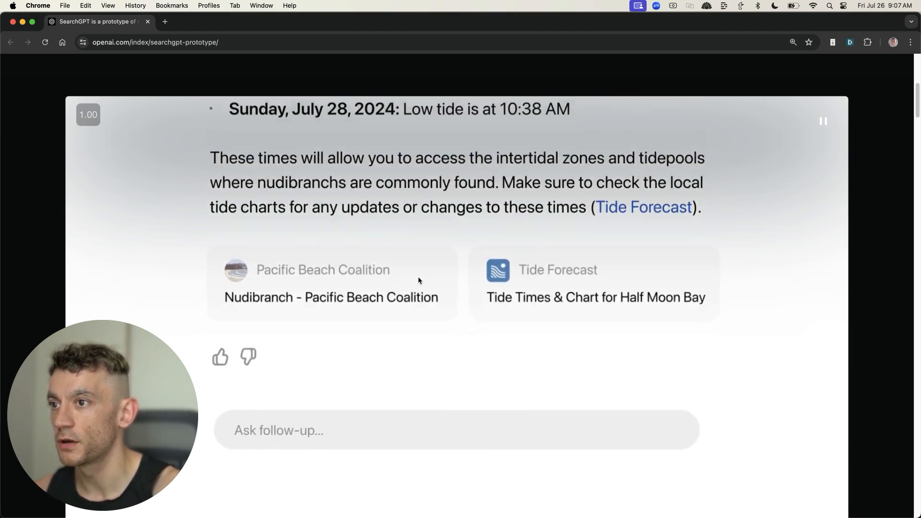
type("will it be hot?")
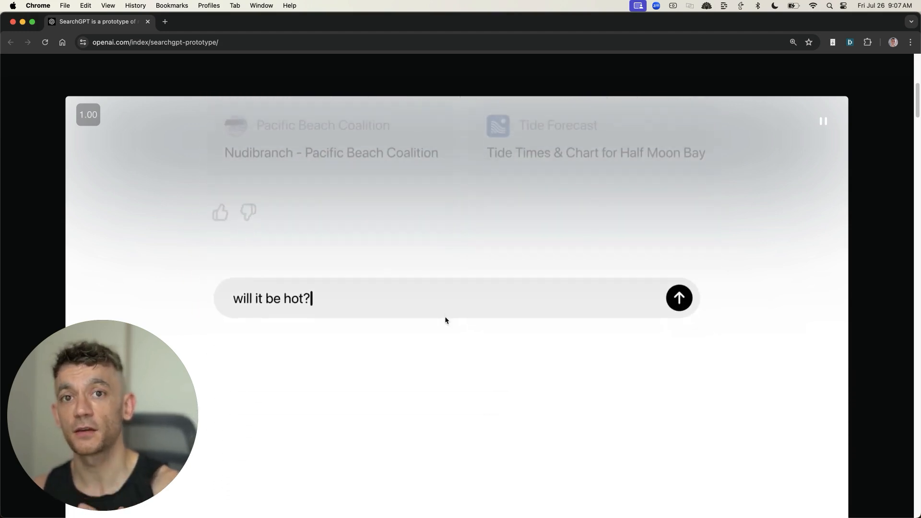
left_click(678, 297)
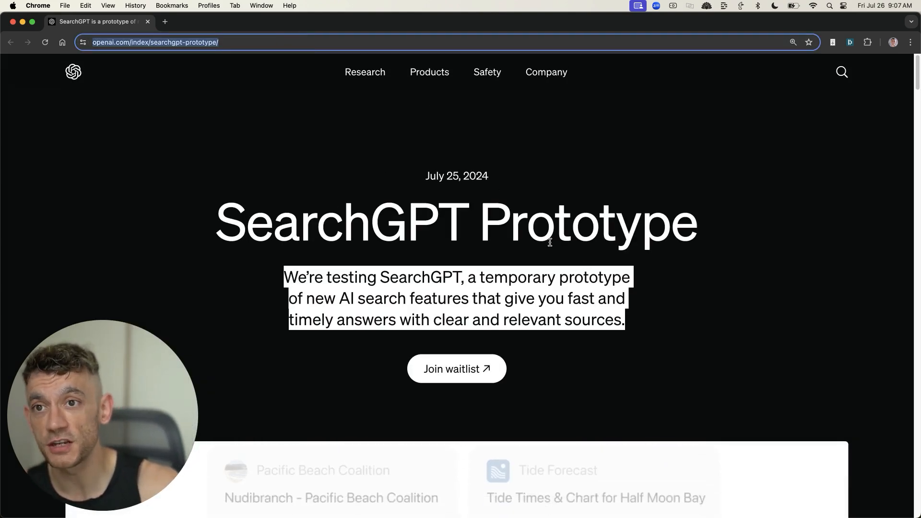
- Below the demo video, select the article's first sentence about combining AI models with web information
scroll("down", 3)
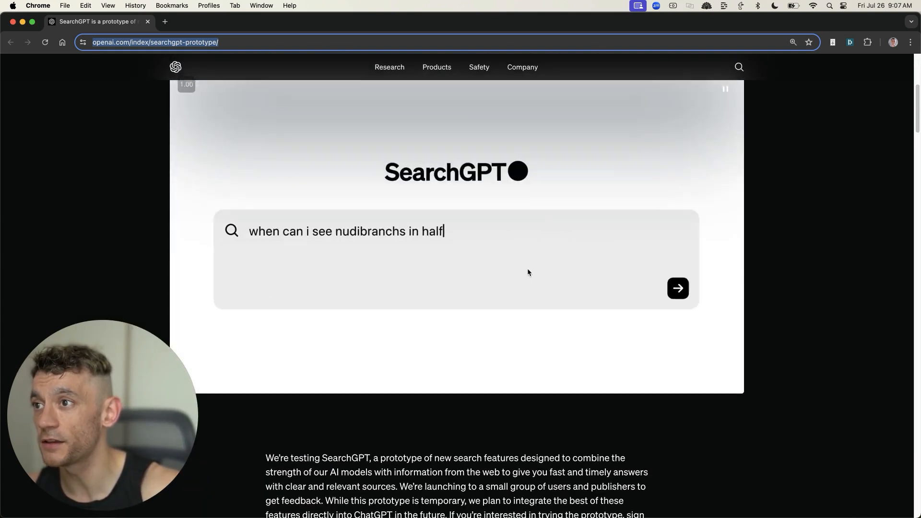
left_click(678, 288)
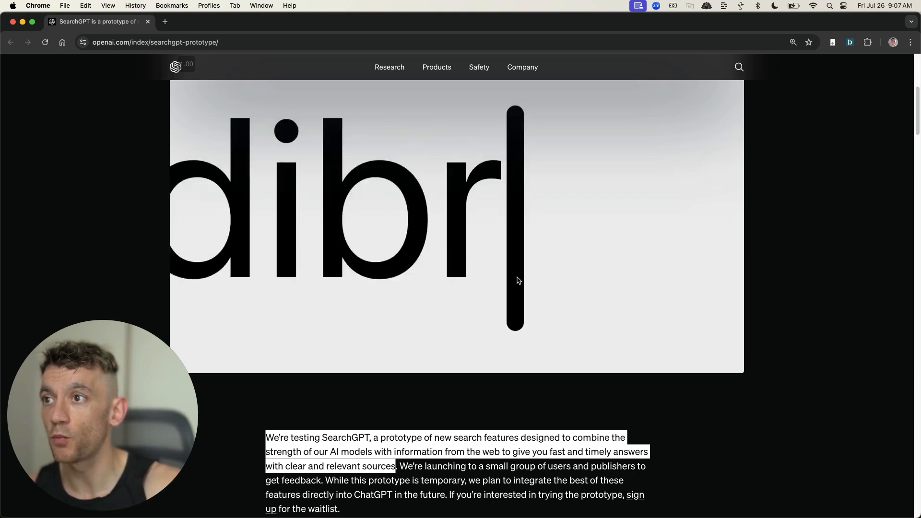
type("when can i see nudibranchs in half moon bay this weeken")
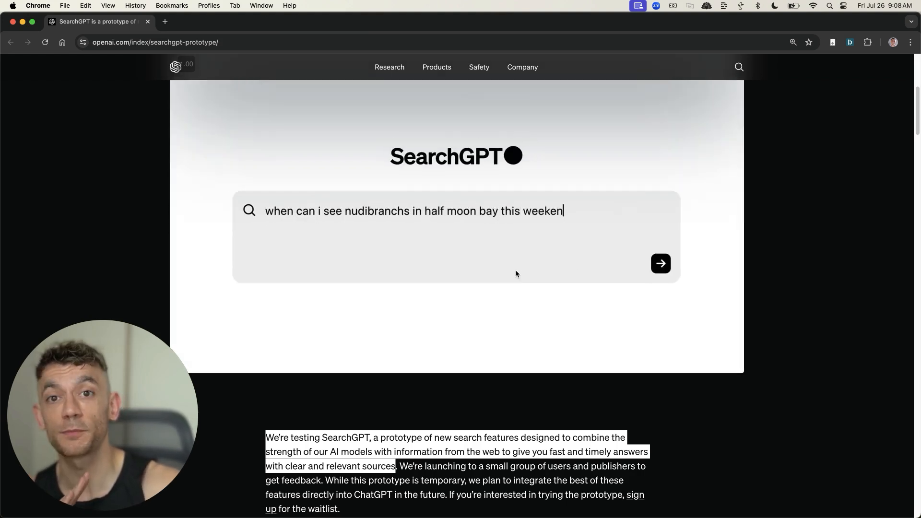
left_click(660, 263)
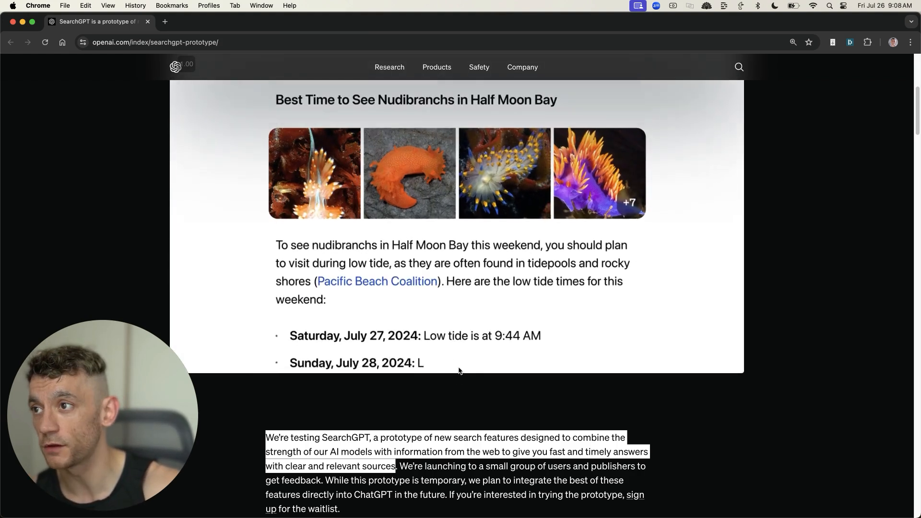
- Continue past the demo's weather follow-up and switch to the X tab with Matt Wallace's post
scroll("down", 3)
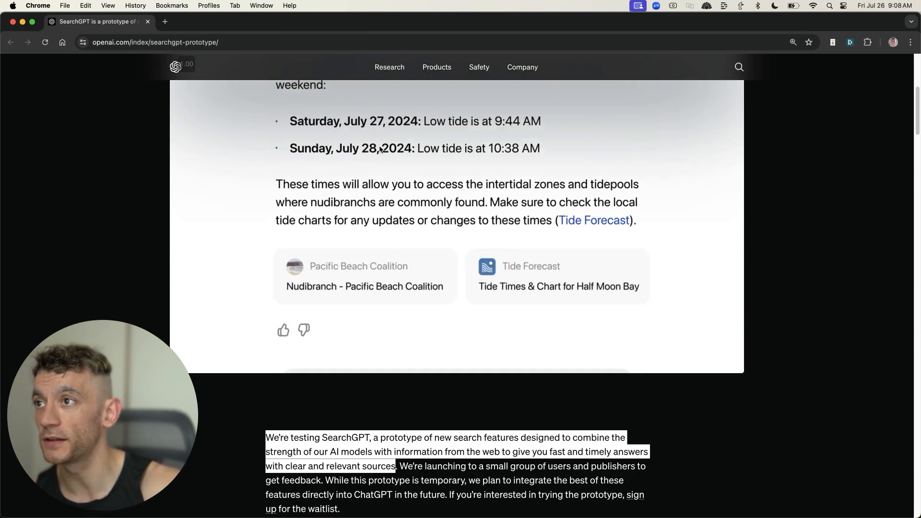
type("will i")
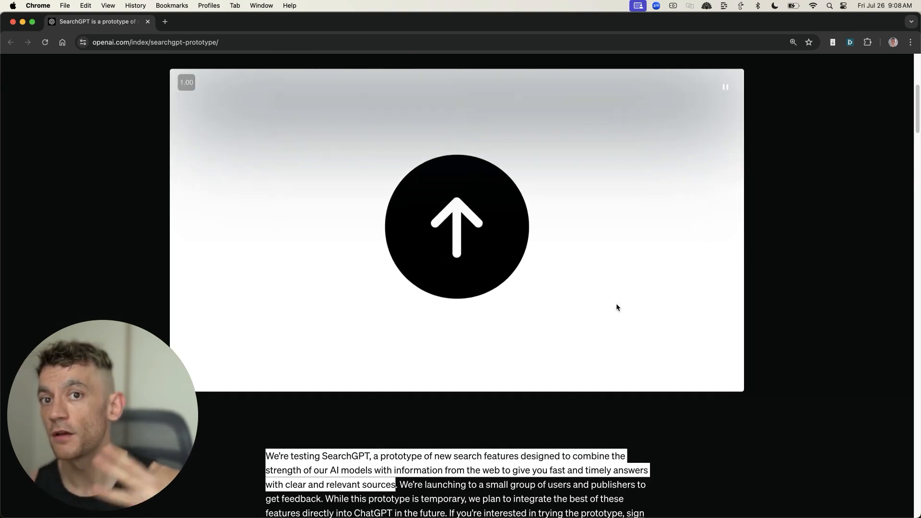
left_click(249, 22)
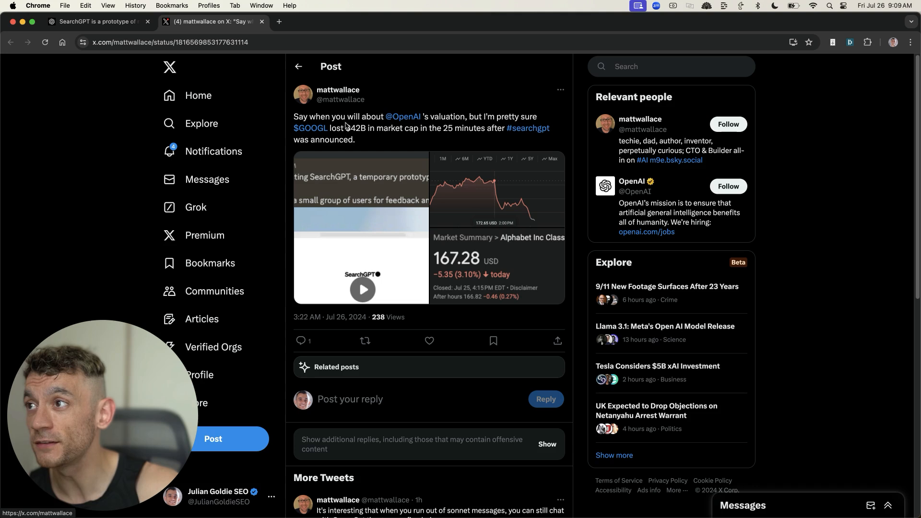
- Highlight Matt Wallace's claim that $GOOGL lost $42B in market cap after #searchgpt, then scroll the replies
left_click_drag(349, 128, 418, 128)
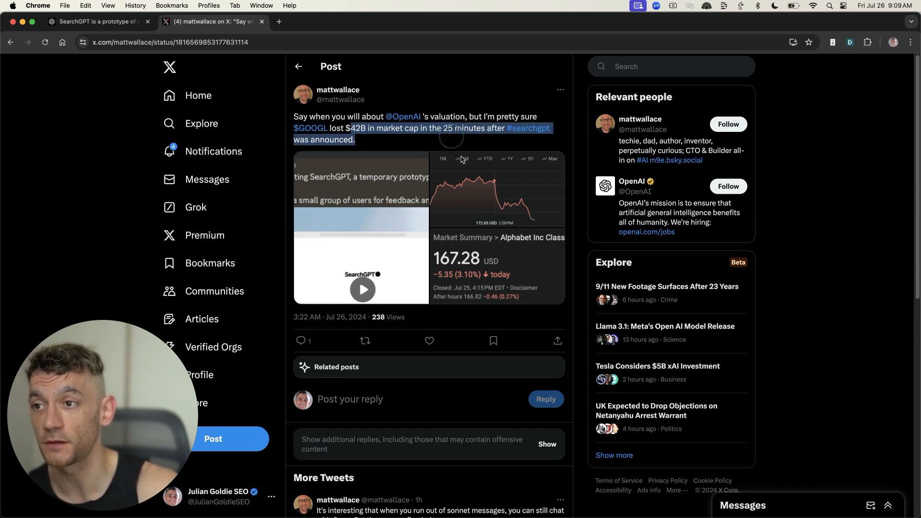
scroll("down", 3)
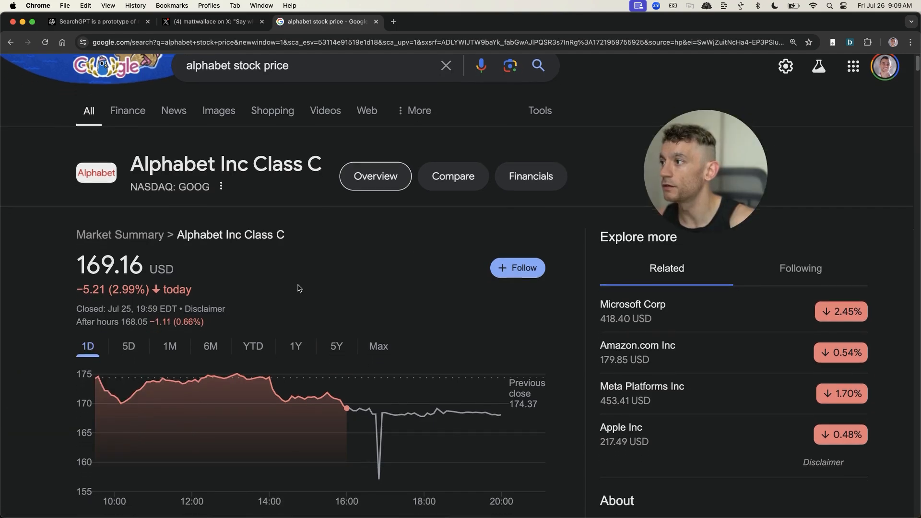
- View GOOG's one-year chart, return to today's view and highlight the 2.99% daily drop
left_click(295, 346)
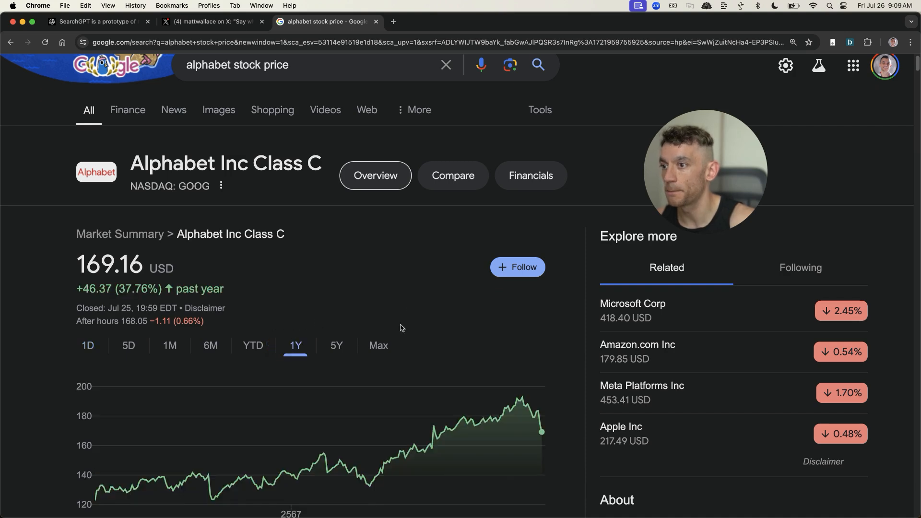
mouse_move(519, 399)
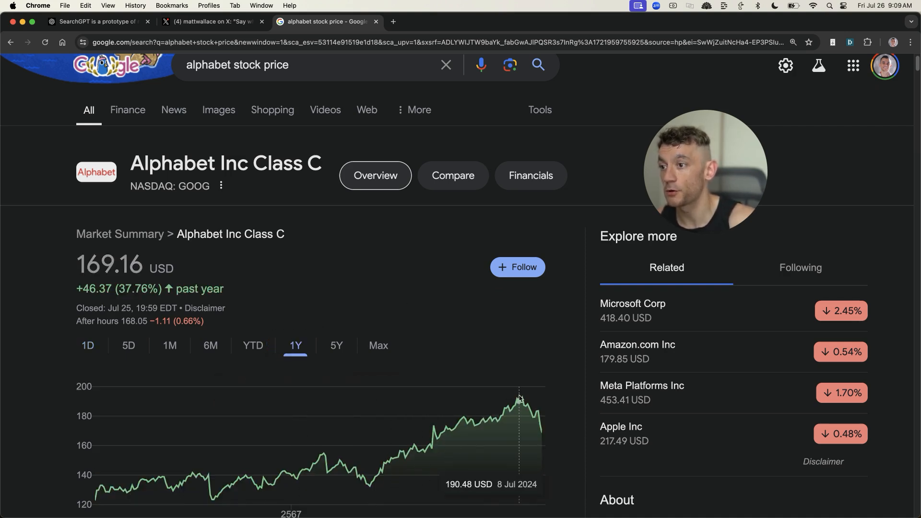
mouse_move(526, 391)
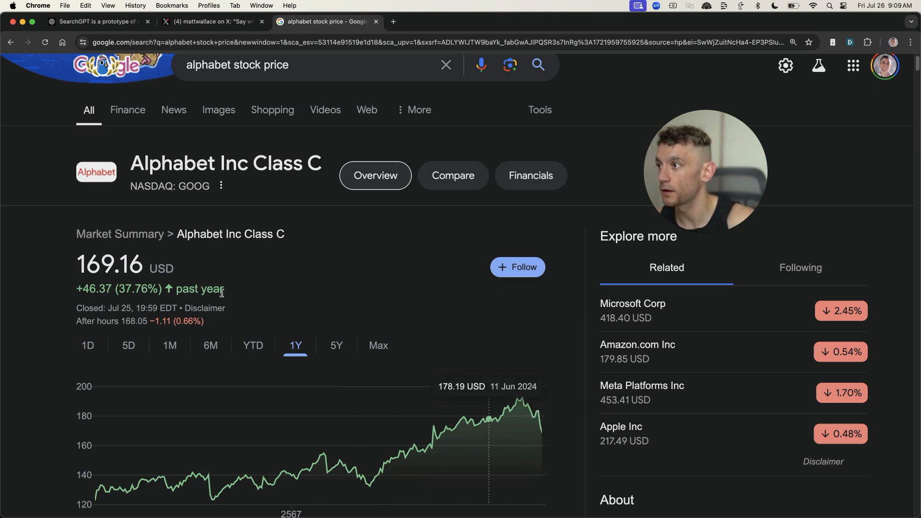
left_click(87, 345)
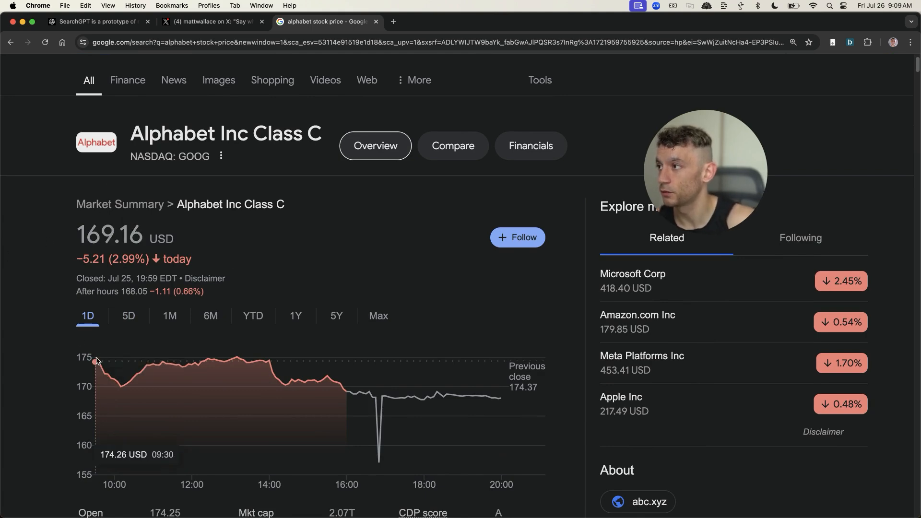
left_click_drag(76, 260, 192, 259)
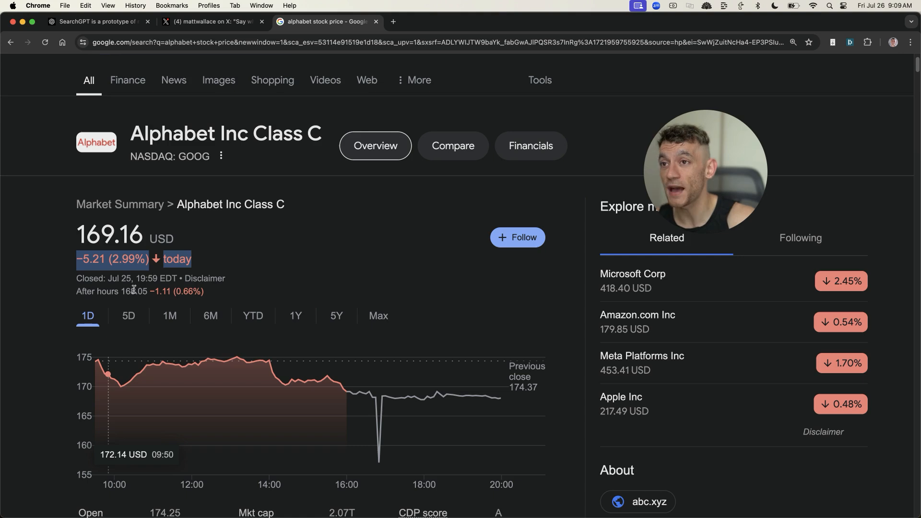
mouse_move(392, 397)
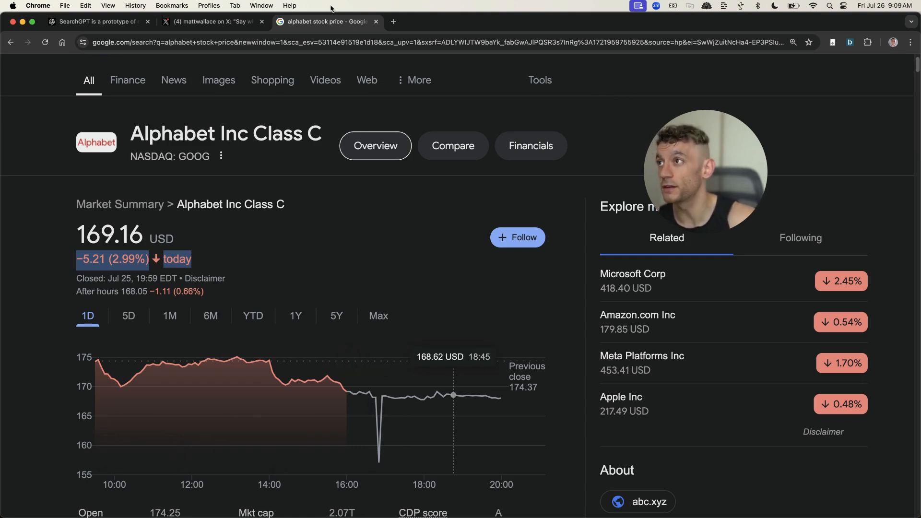
mouse_move(367, 59)
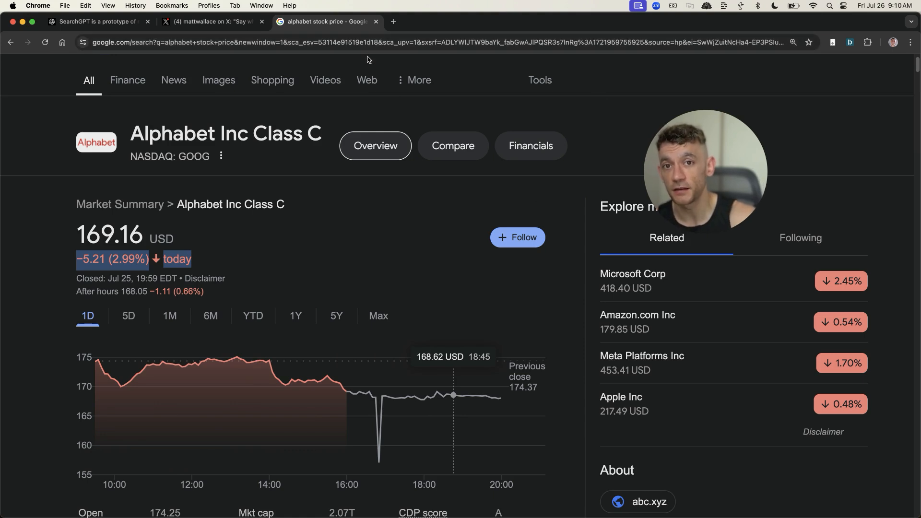
left_click(97, 21)
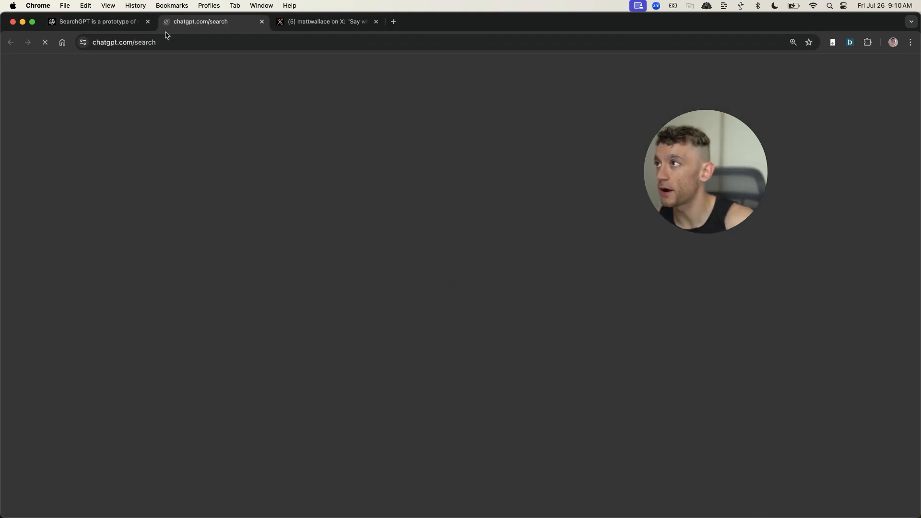
- From the prototype announcement, join the SearchGPT waitlist on chatgpt.com/search and start down the page
left_click(98, 22)
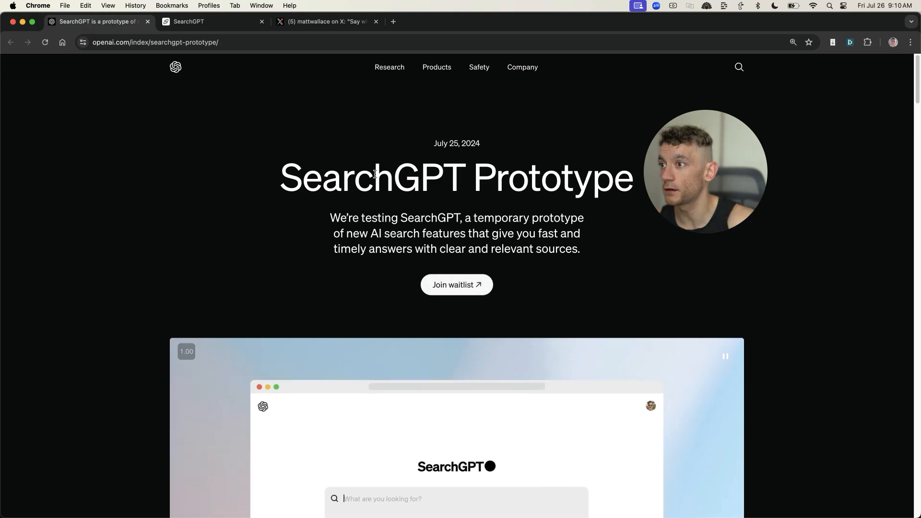
left_click(213, 22)
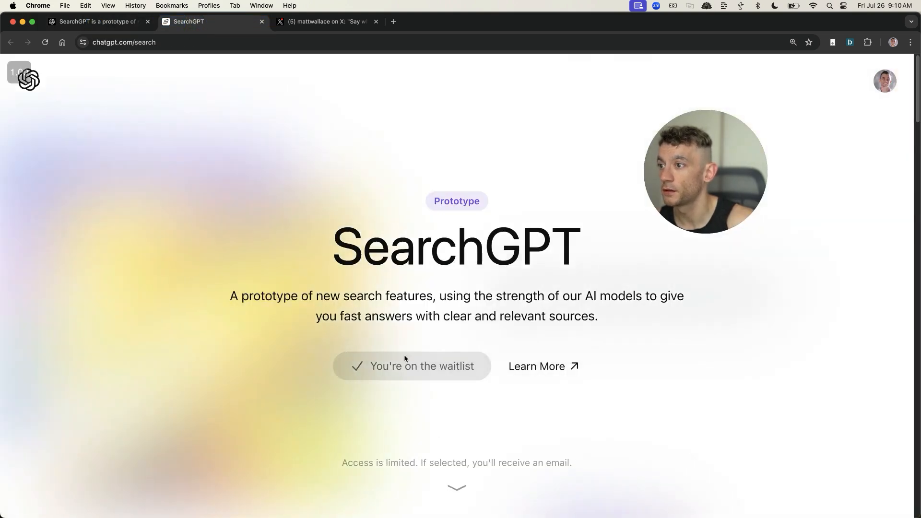
mouse_move(542, 366)
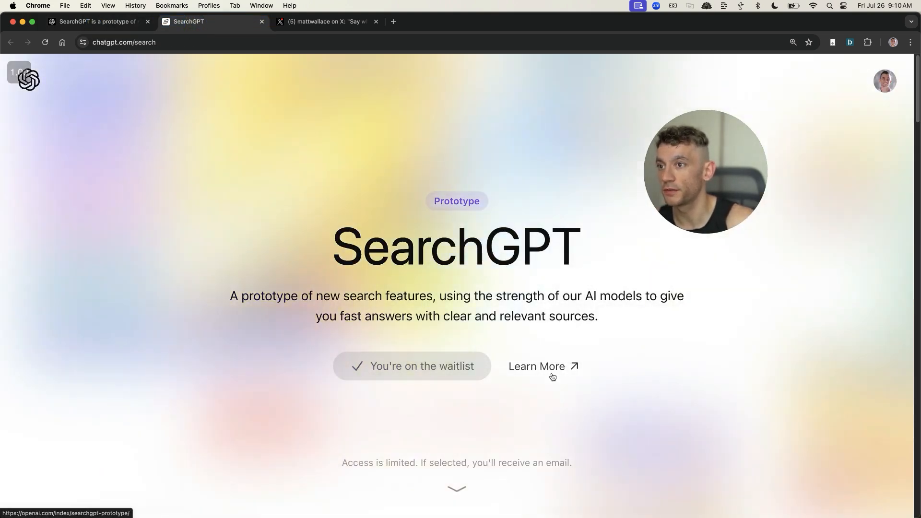
scroll("down", 3)
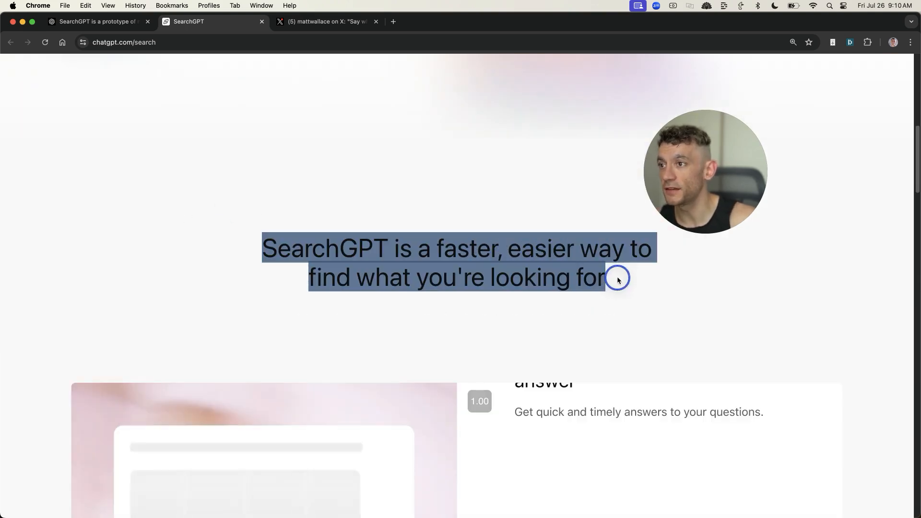
scroll("down", 3)
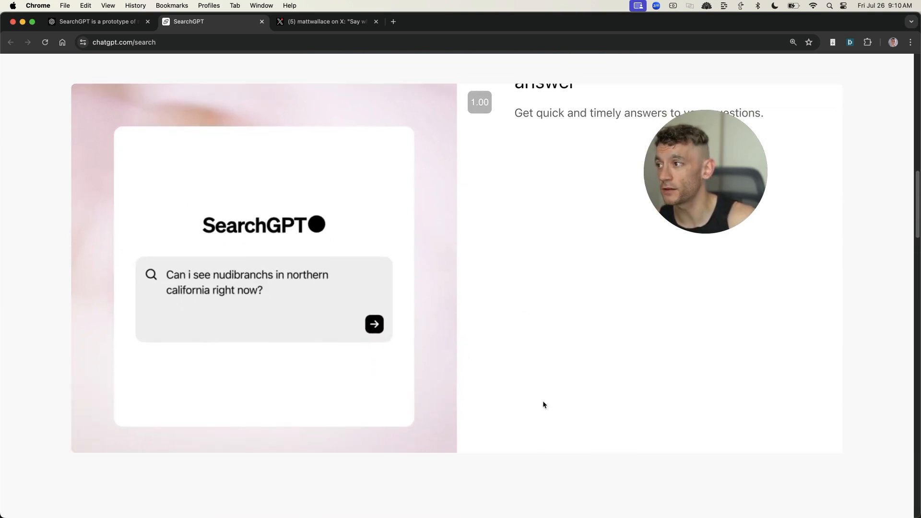
- Tour the waitlist page's feature demos down to the visual results section
left_click(374, 323)
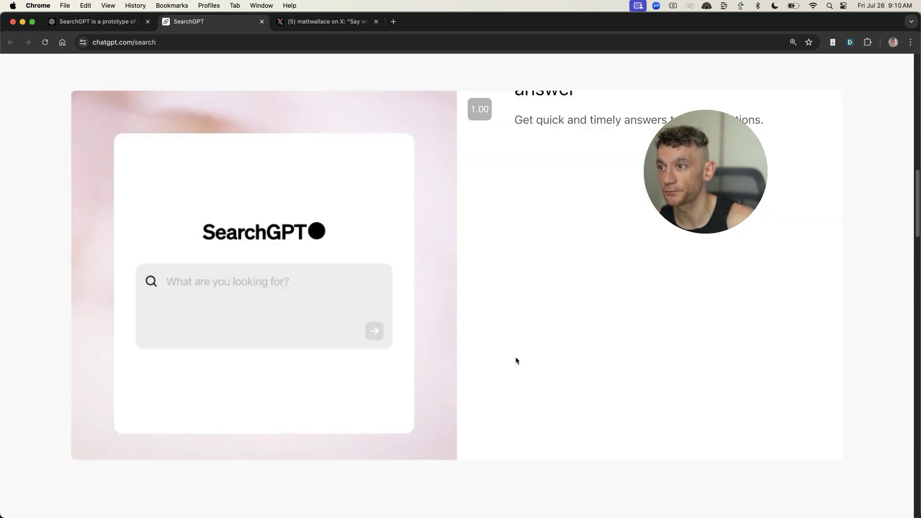
scroll("down", 3)
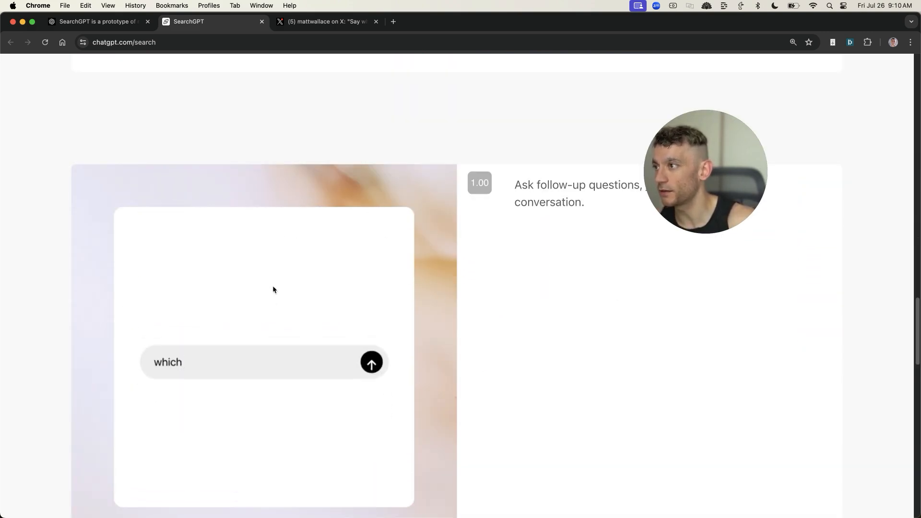
left_click(370, 362)
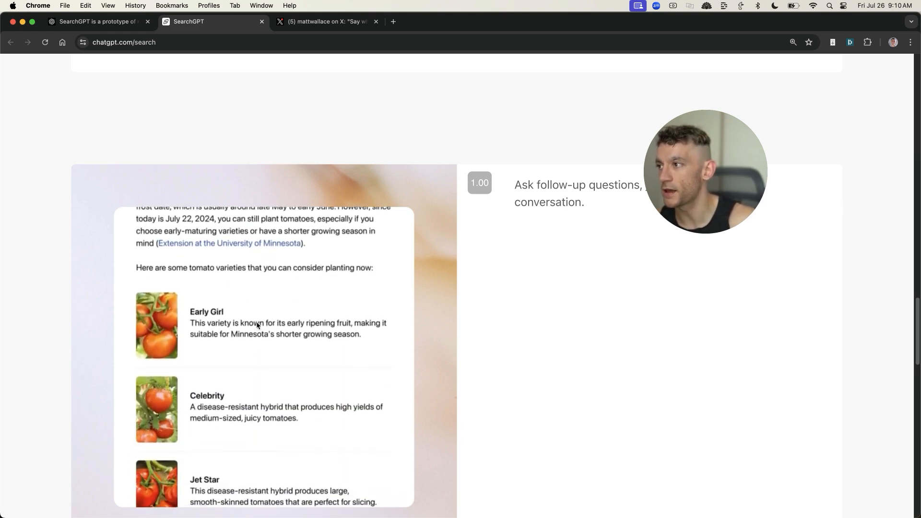
scroll("down", 3)
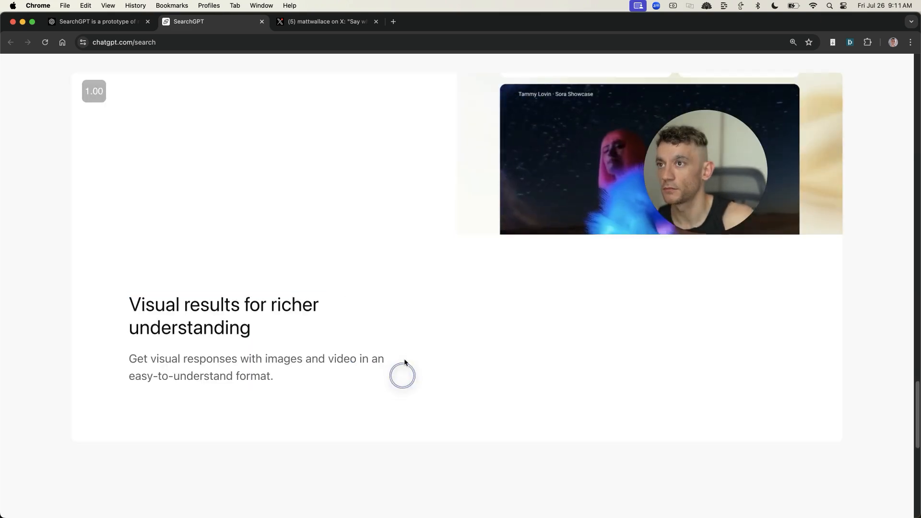
scroll("down", 3)
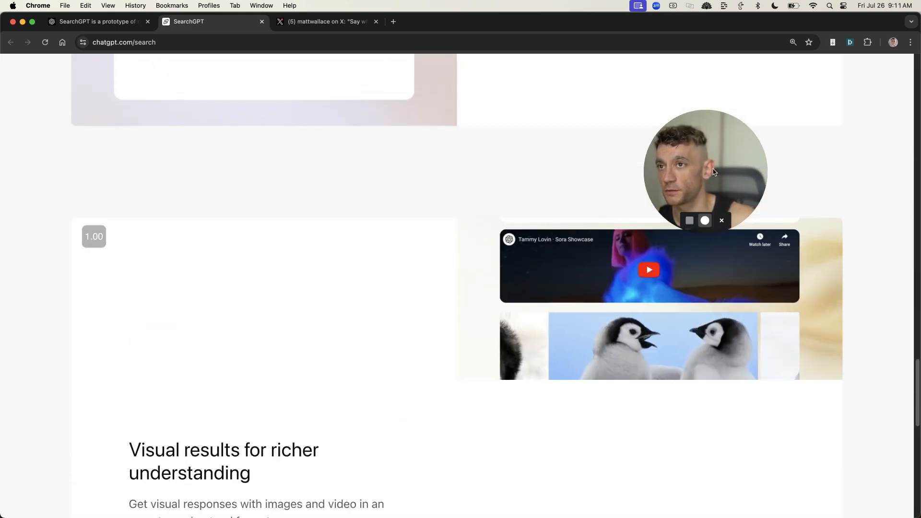
scroll("down", 3)
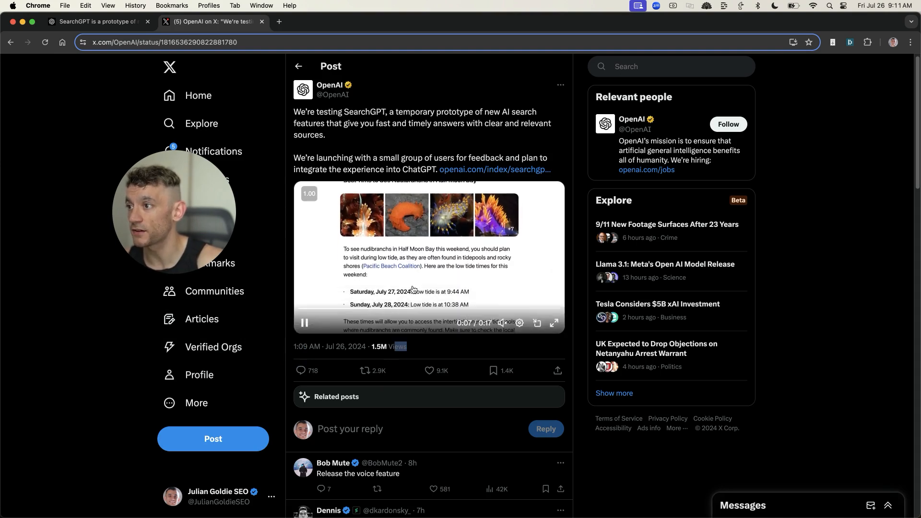
- Scroll OpenAI's SearchGPT announcement post on X showing its demo video and 1.5M views
scroll("down", 3)
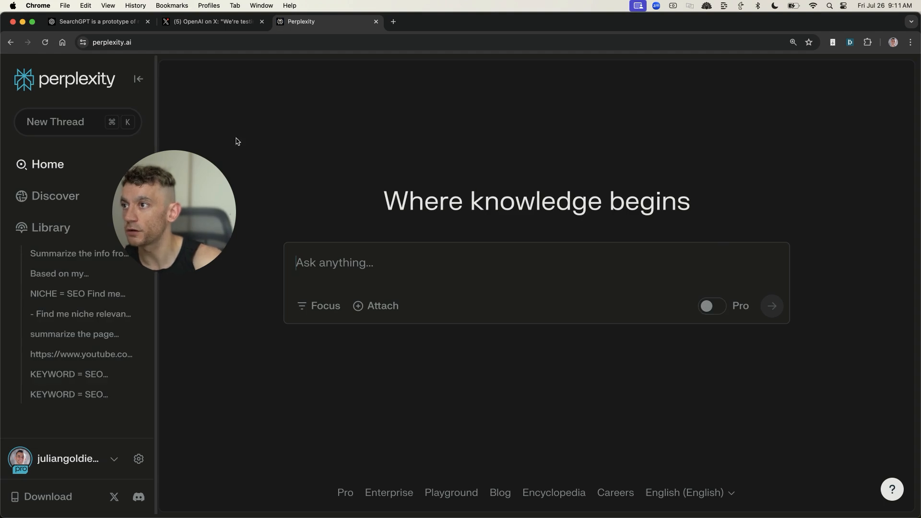
- Highlight 'Where knowledge' in Perplexity's headline, then move to the BBC article tab
left_click_drag(384, 201, 611, 201)
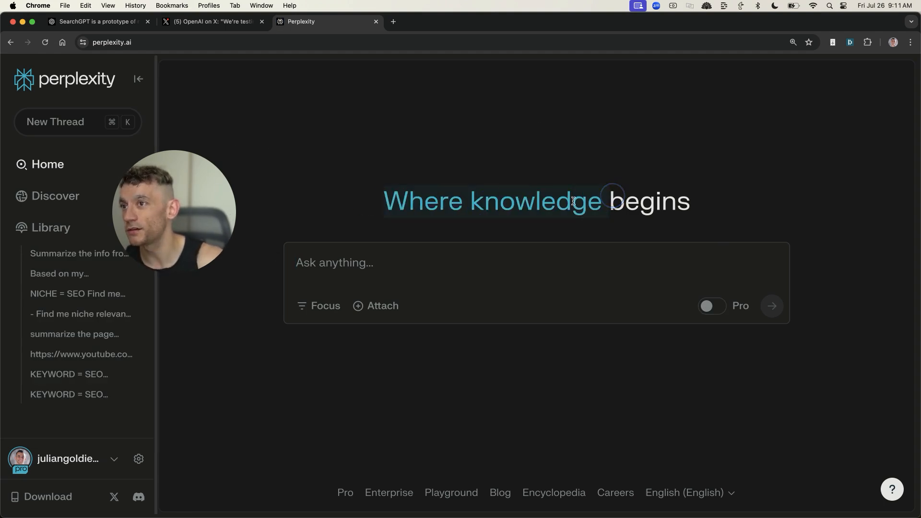
left_click(211, 21)
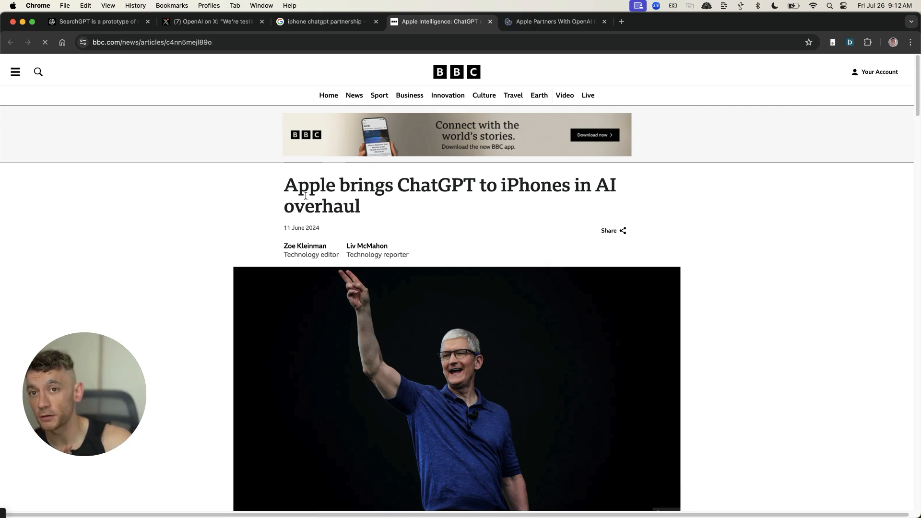
- Highlight 'Apple brings' in the BBC headline, close the Apple–OpenAI partnership tab and read down the article
left_click_drag(285, 185, 404, 190)
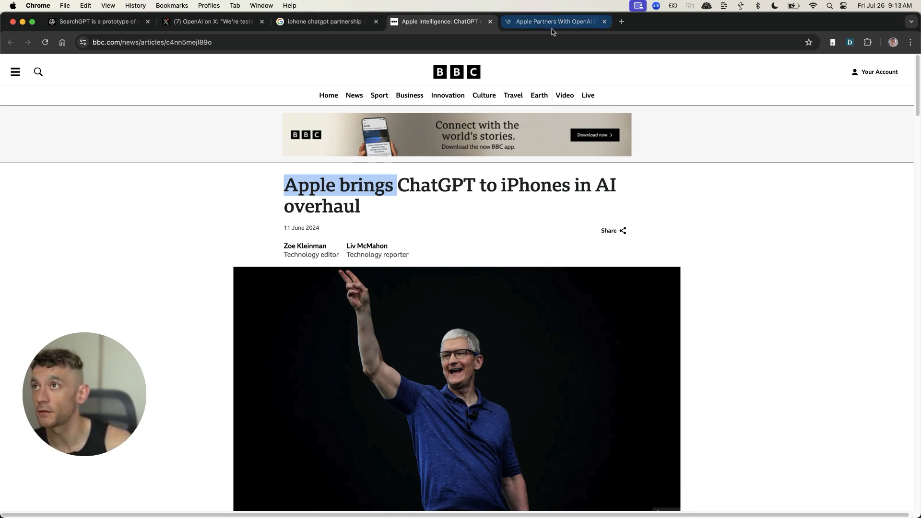
left_click(604, 22)
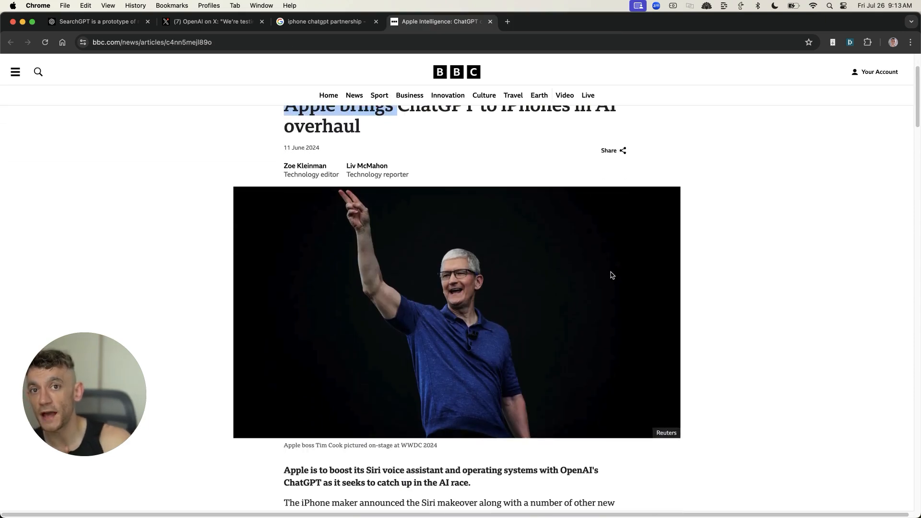
scroll("down", 3)
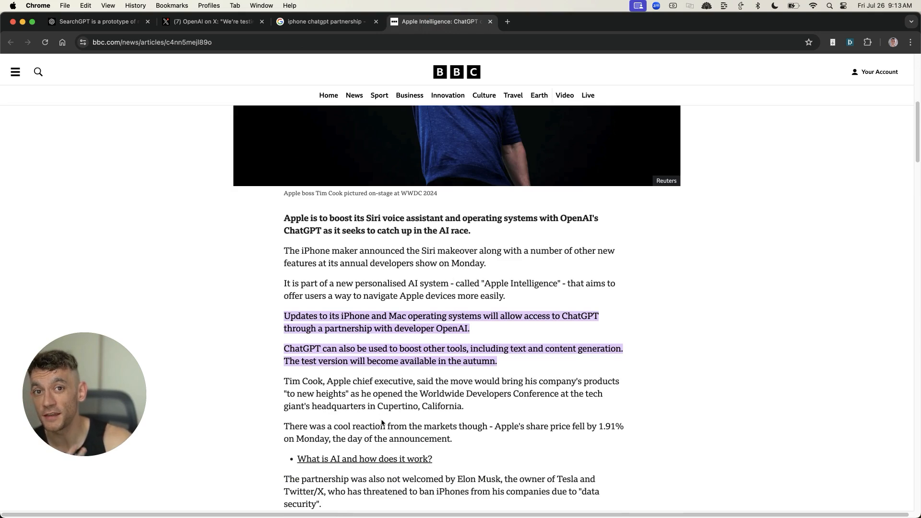
scroll("down", 3)
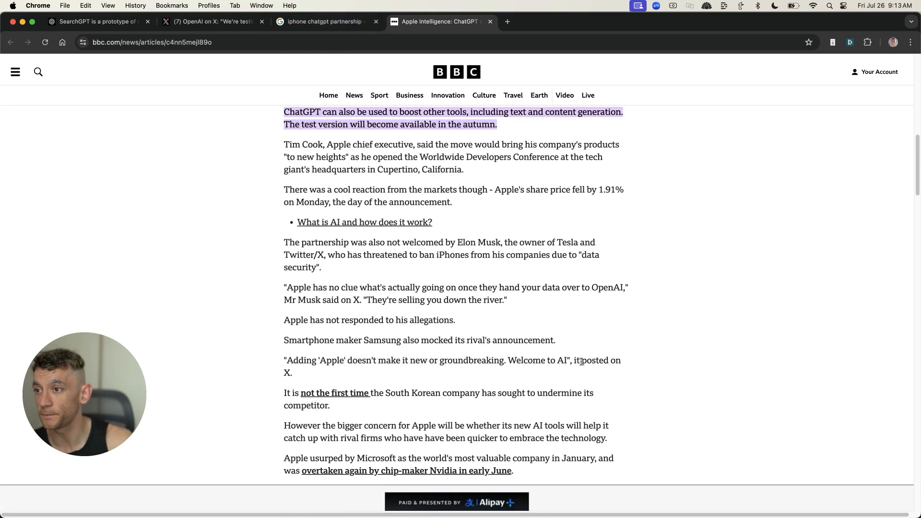
scroll("down", 3)
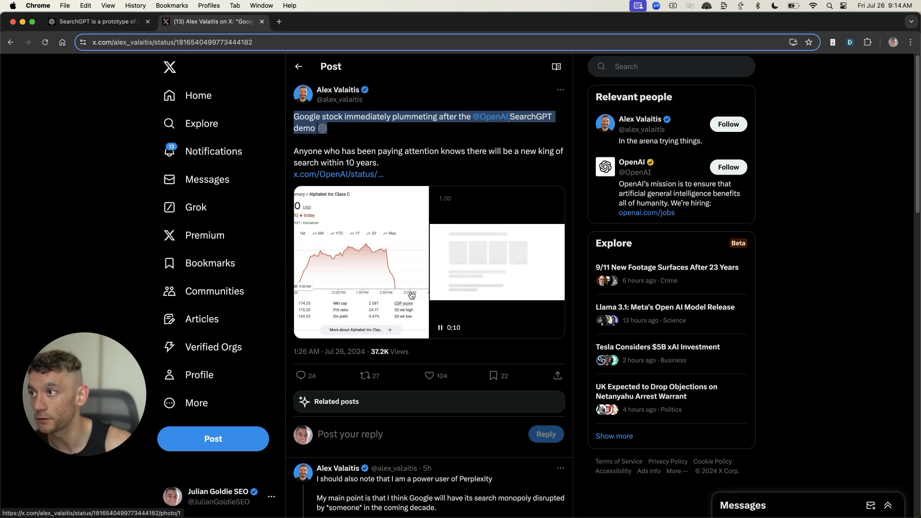
- Enlarge the post's Alphabet Class C chart showing the drop to 170.30 USD, down 2.33%
left_click(363, 261)
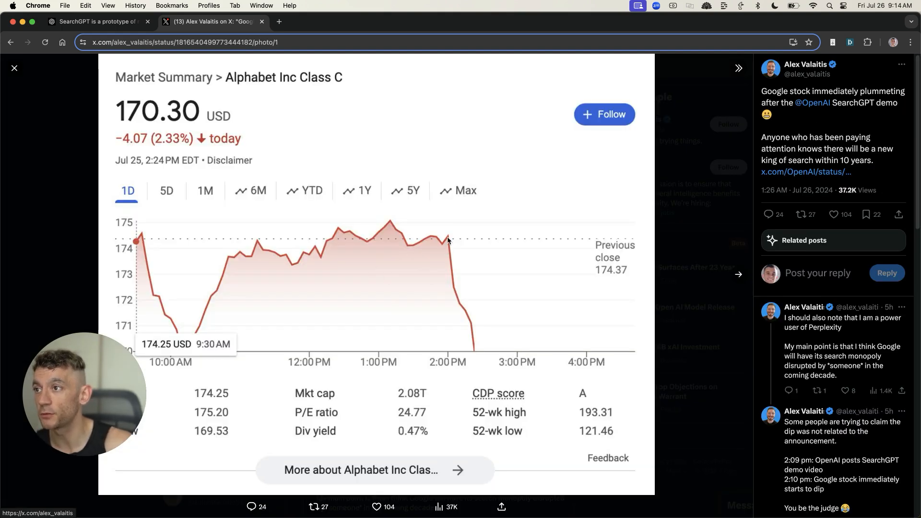
mouse_move(479, 332)
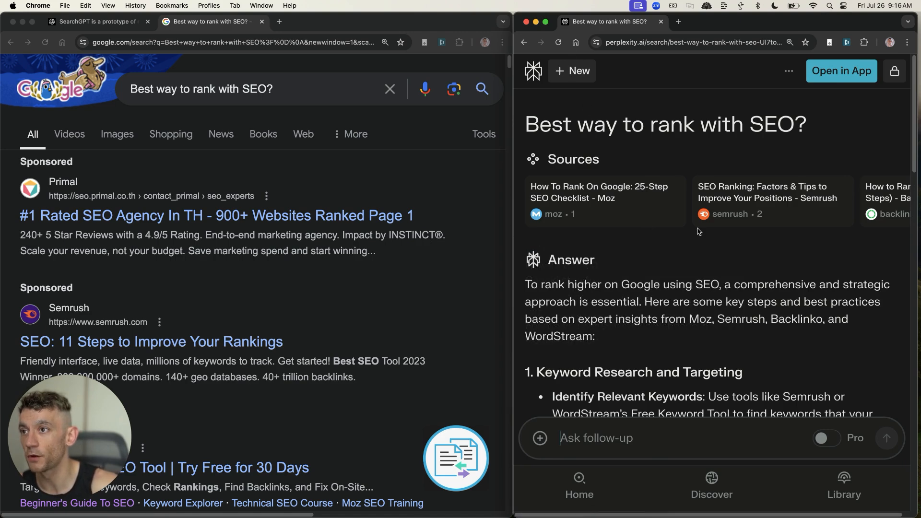
mouse_move(100, 146)
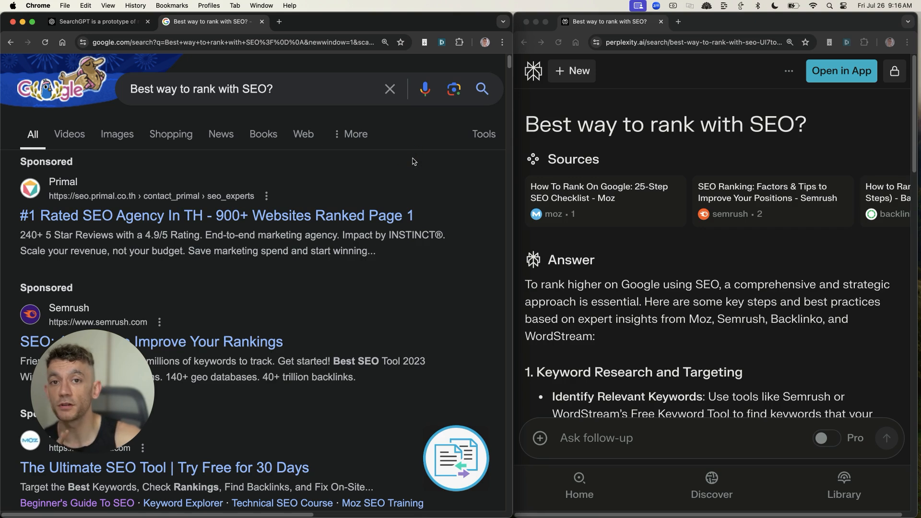
mouse_move(415, 154)
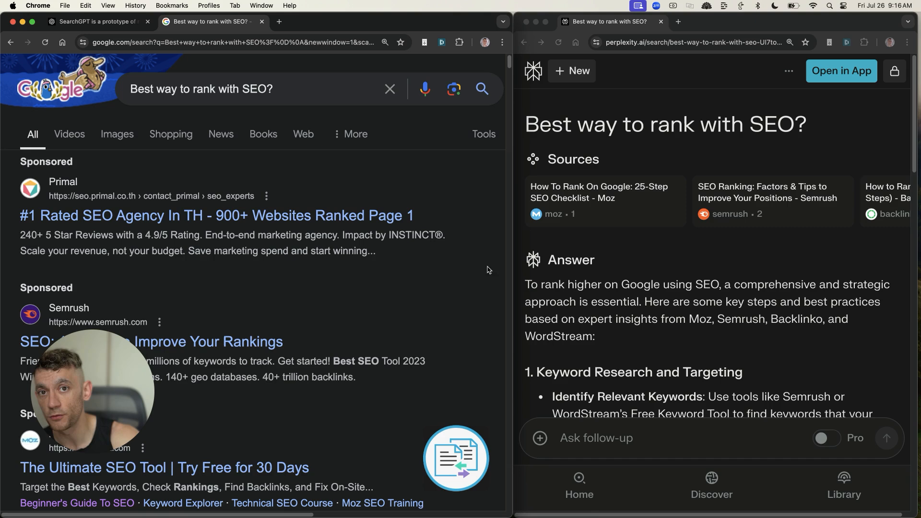
mouse_move(442, 395)
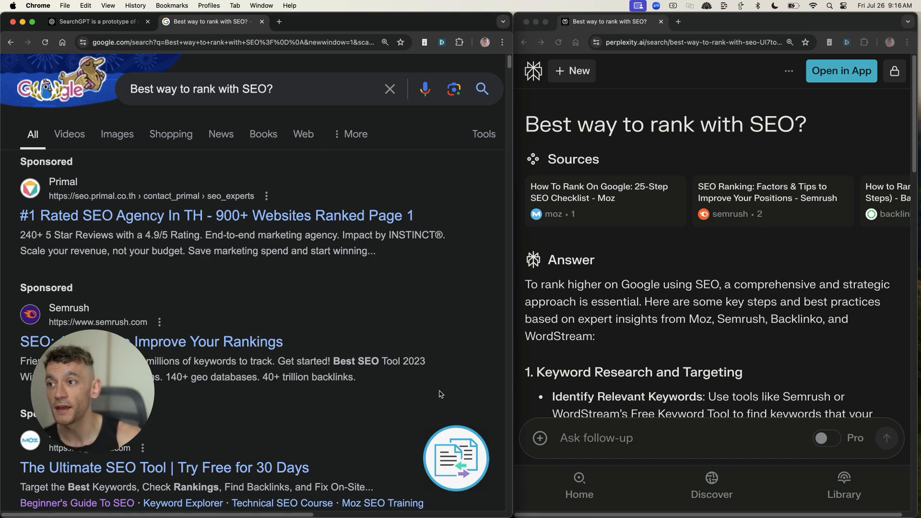
mouse_move(402, 286)
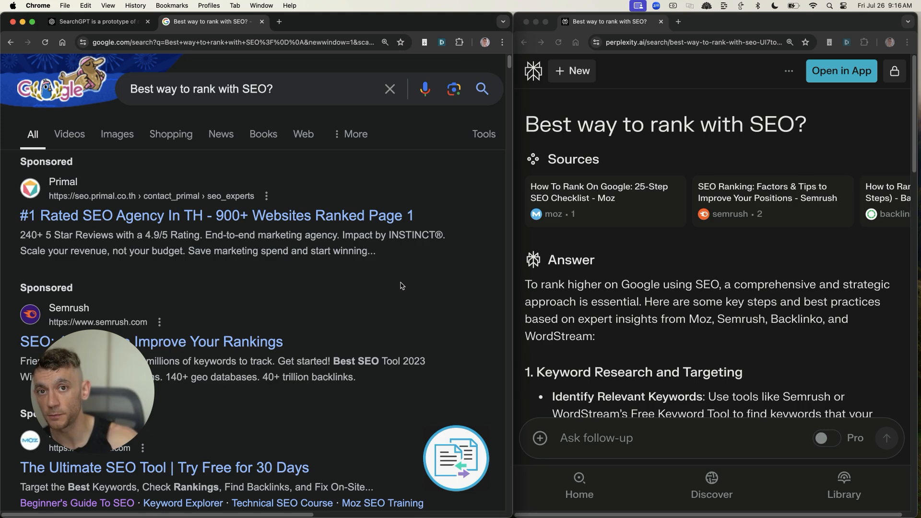
left_click(596, 438)
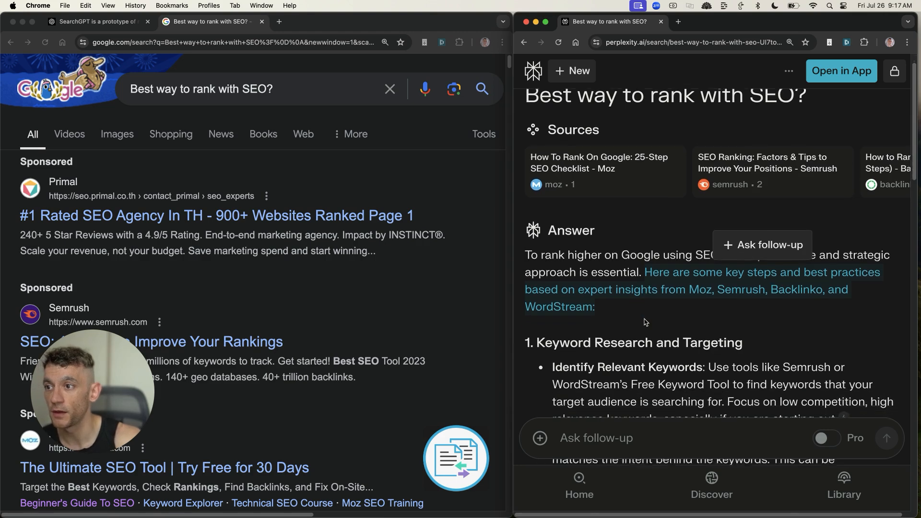
scroll("down", 3)
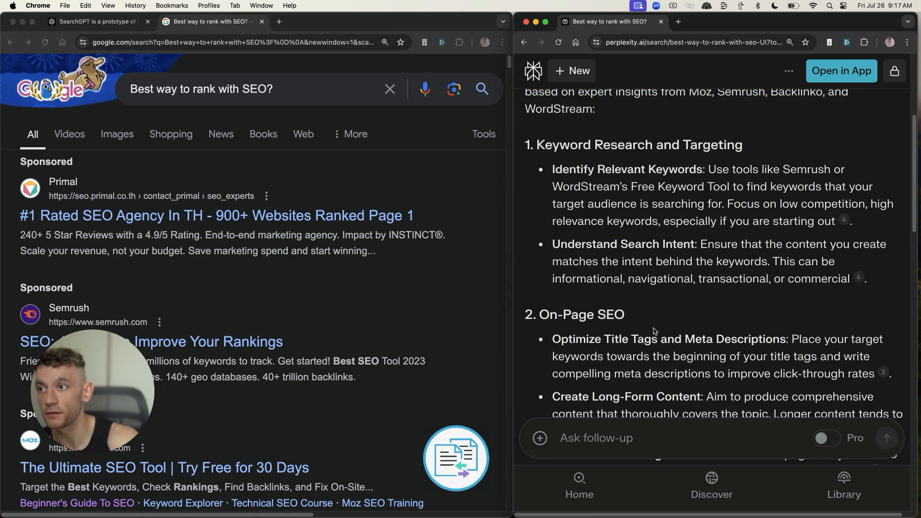
scroll("down", 3)
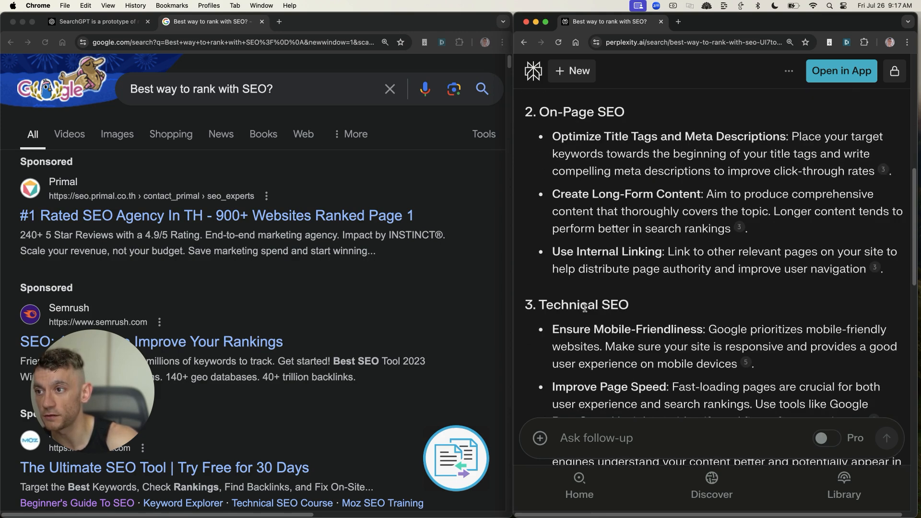
scroll("down", 3)
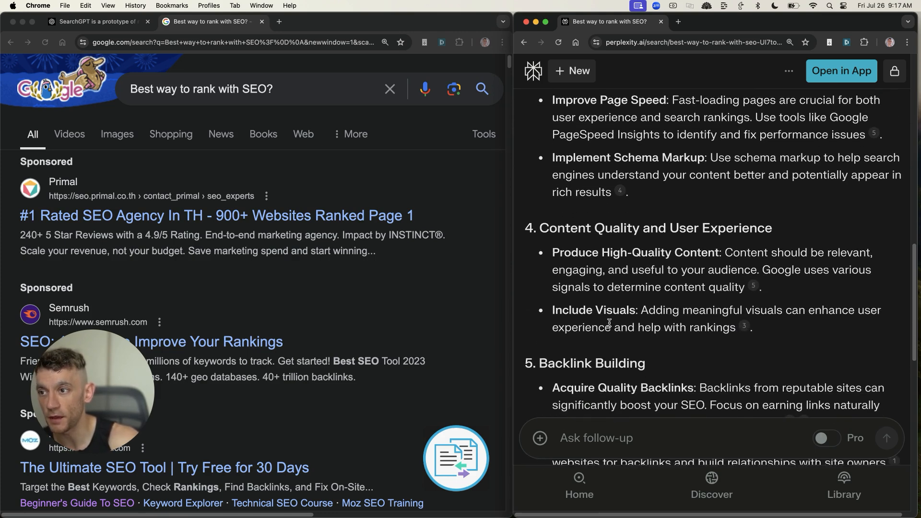
scroll("down", 3)
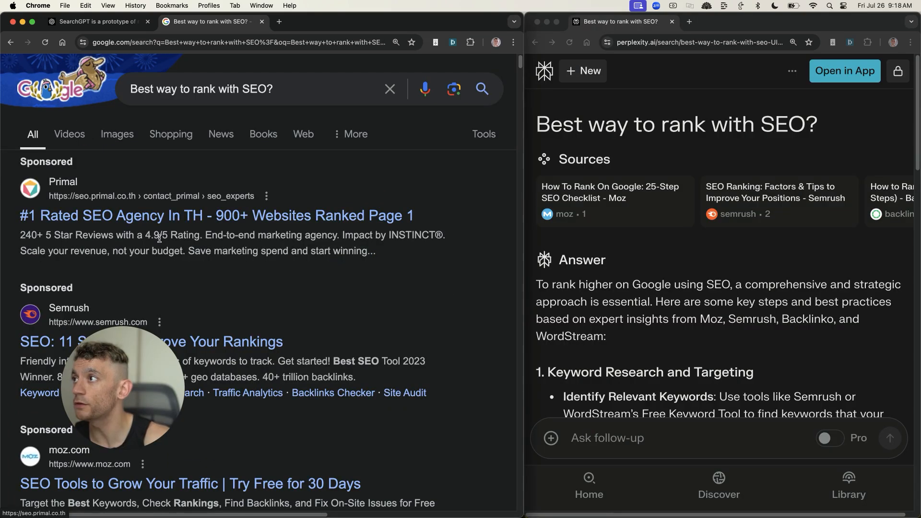
- Scroll through the AI Overview's SEO tips on keywords, content, on-page SEO, backlinks and user experience
scroll("down", 3)
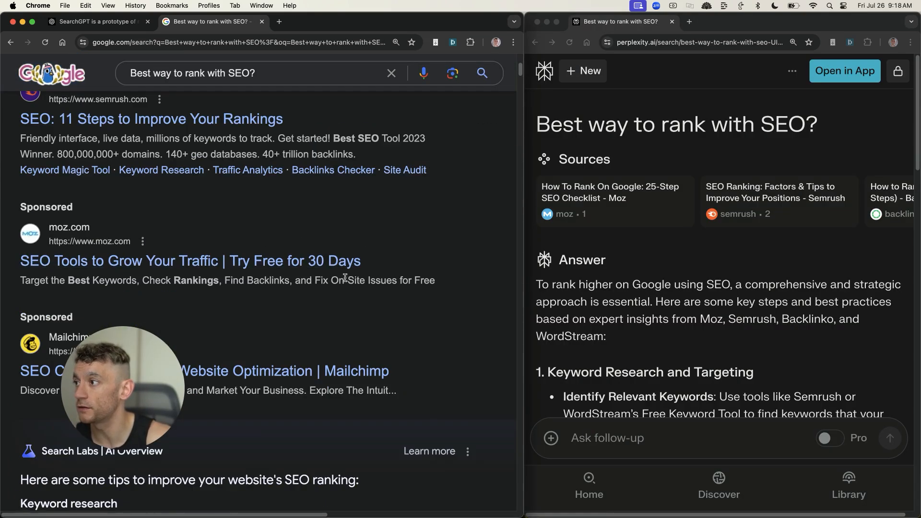
scroll("down", 3)
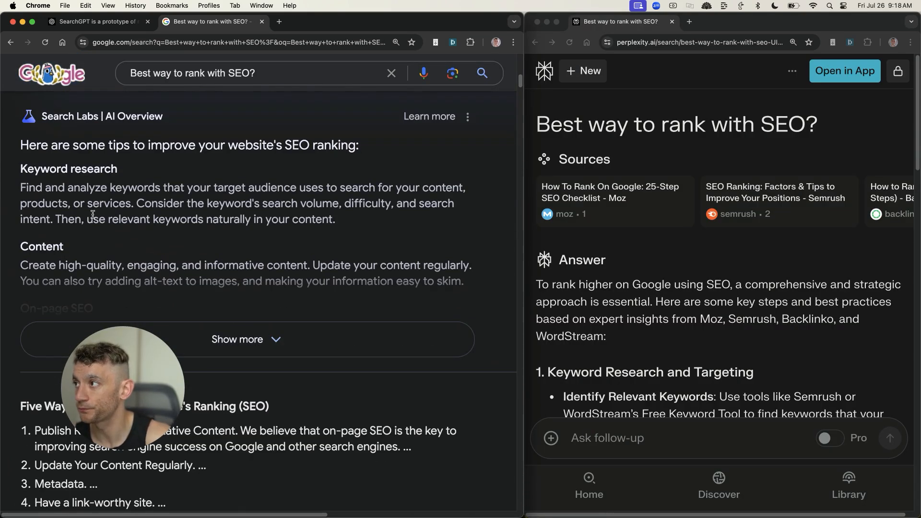
scroll("down", 3)
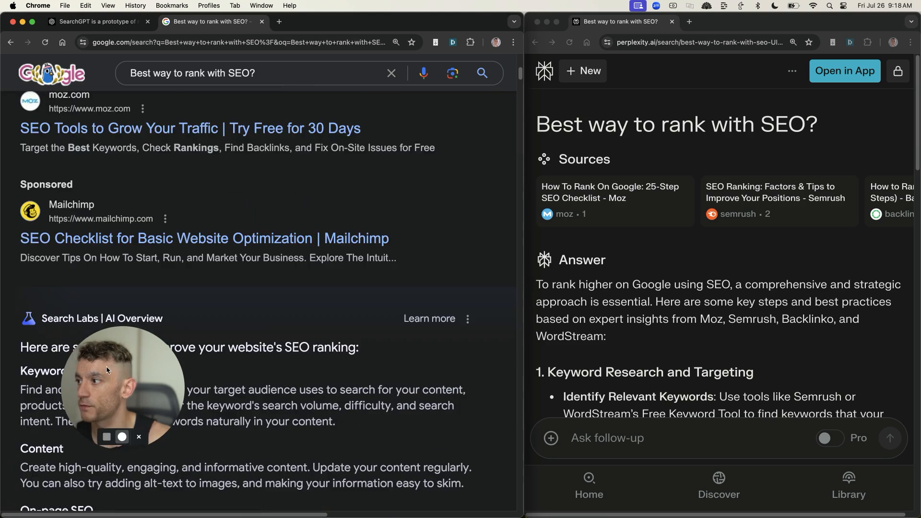
scroll("down", 3)
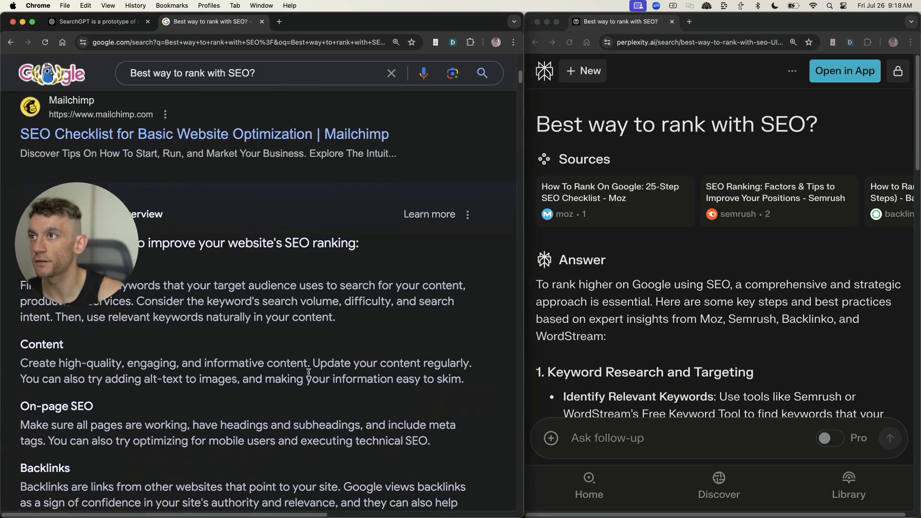
scroll("down", 3)
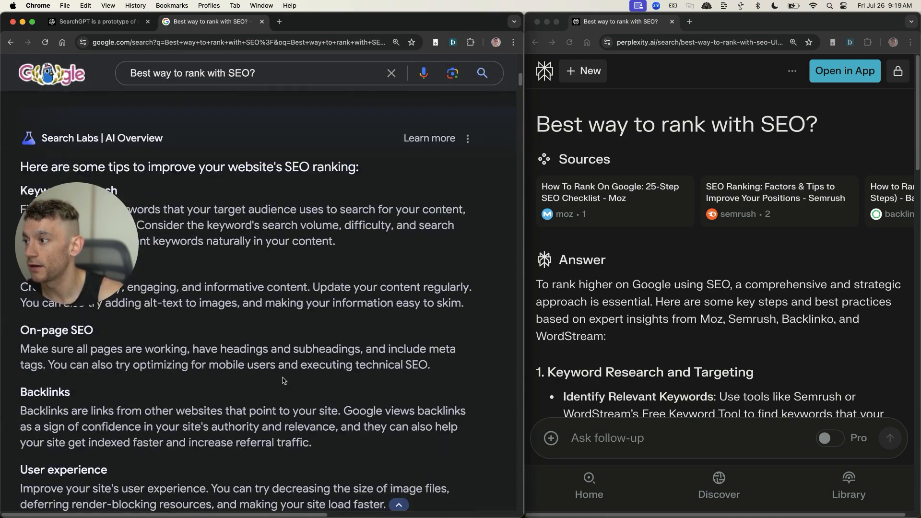
scroll("down", 3)
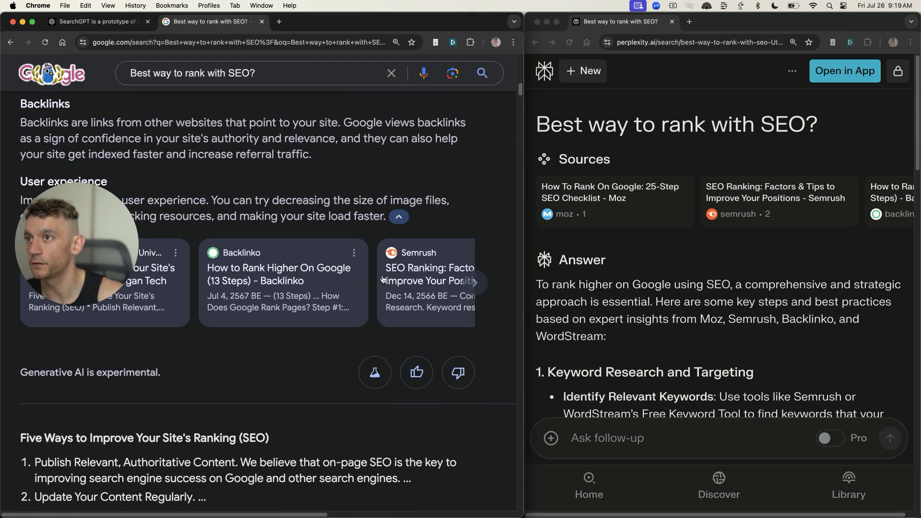
mouse_move(610, 194)
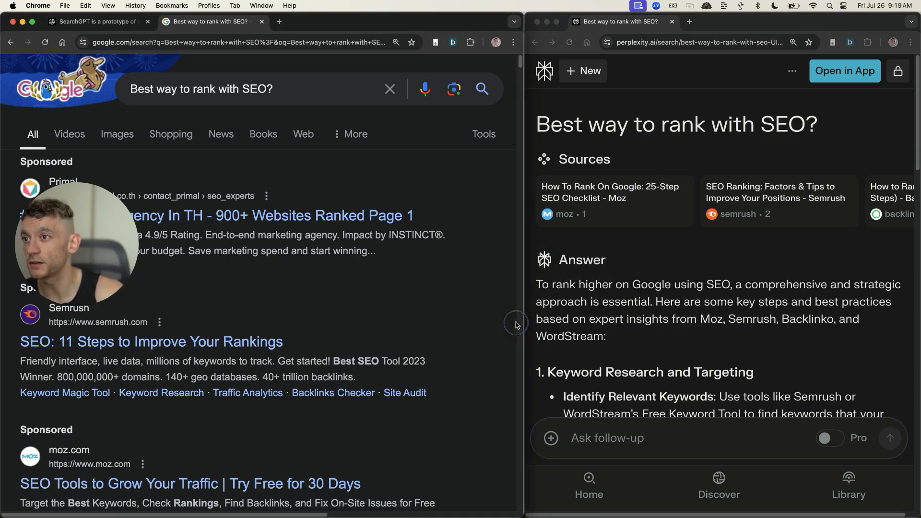
mouse_move(459, 245)
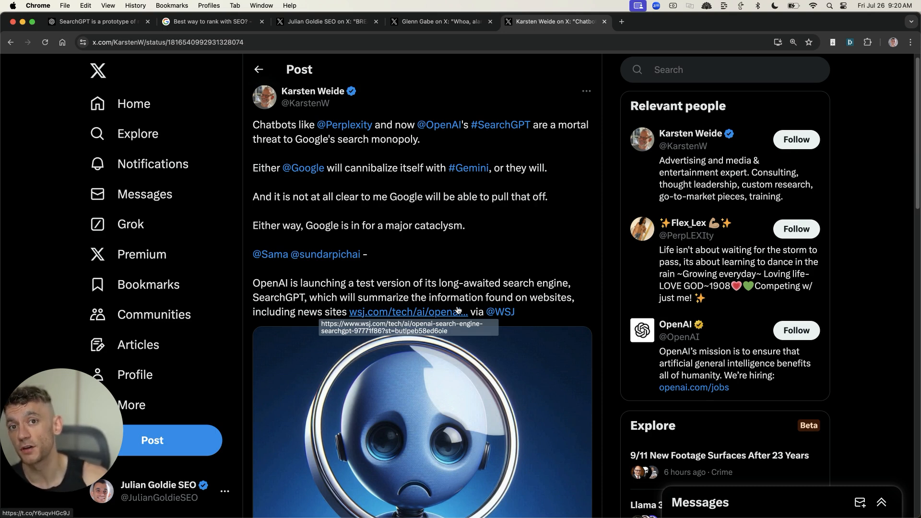
- Show Karsten Weide's X post and highlight its line about Google cannibalizing itself, then clear it
left_click(211, 21)
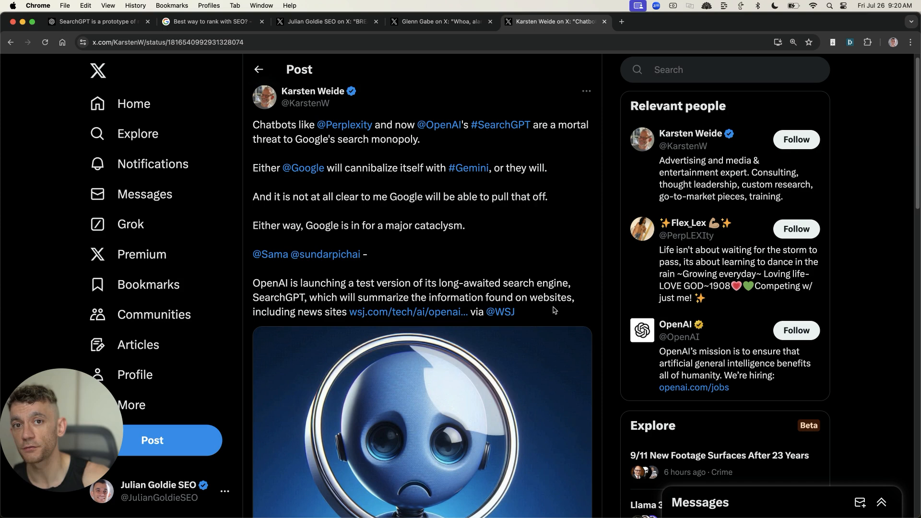
mouse_move(442, 157)
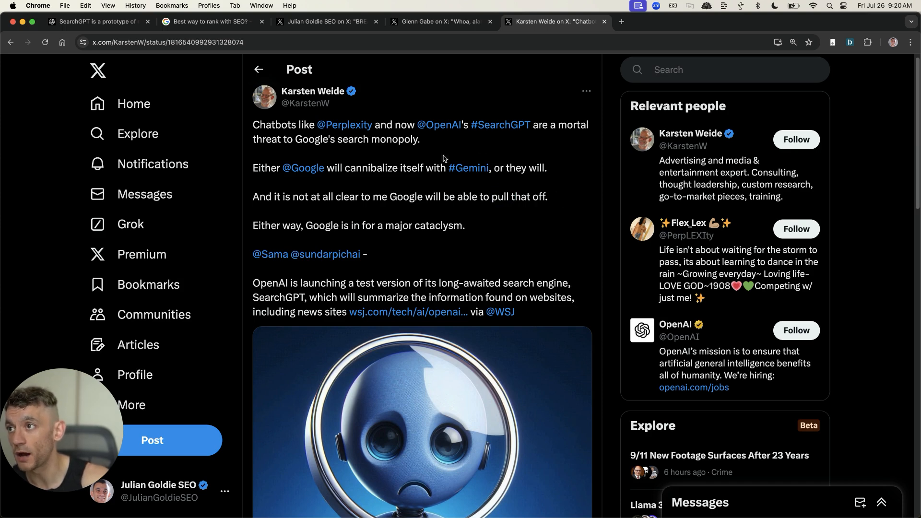
left_click(418, 22)
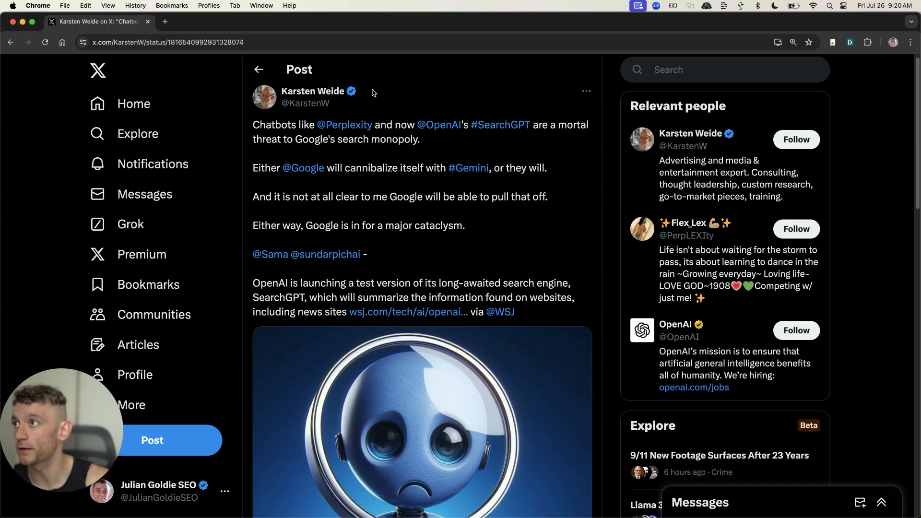
left_click_drag(253, 125, 352, 139)
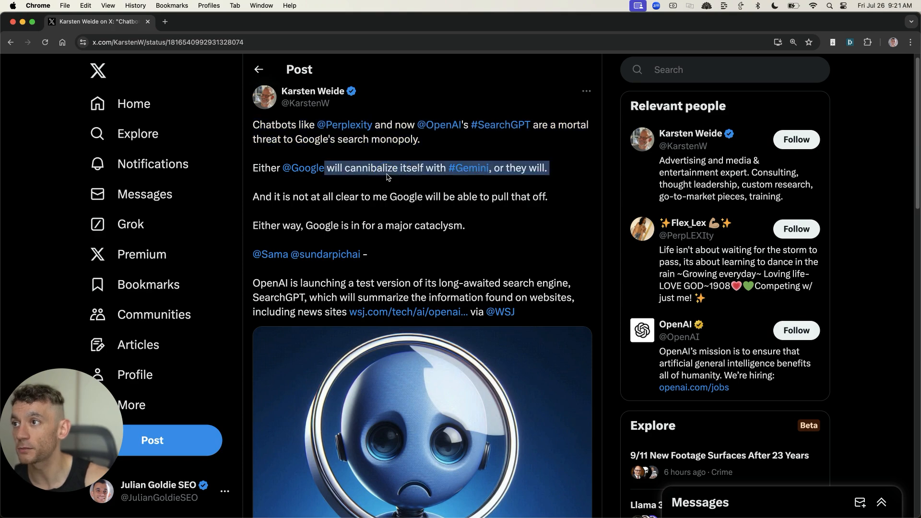
left_click(422, 205)
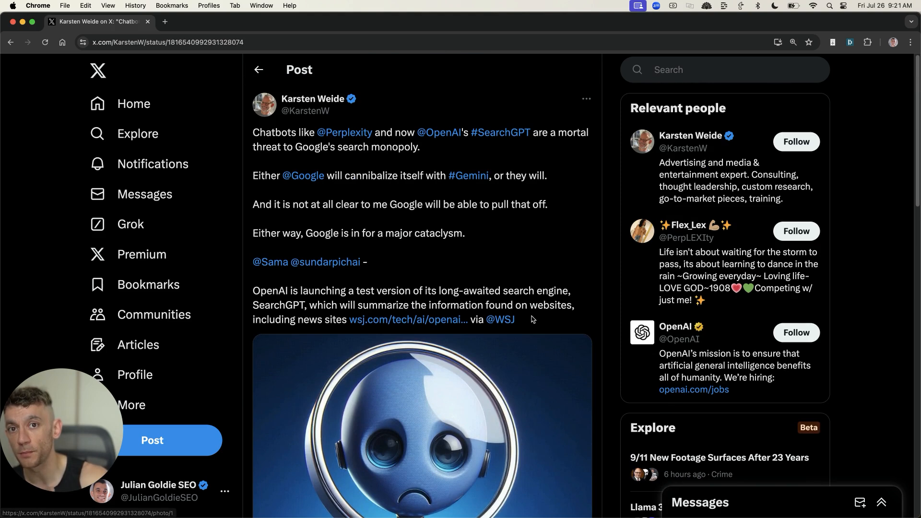
mouse_move(408, 319)
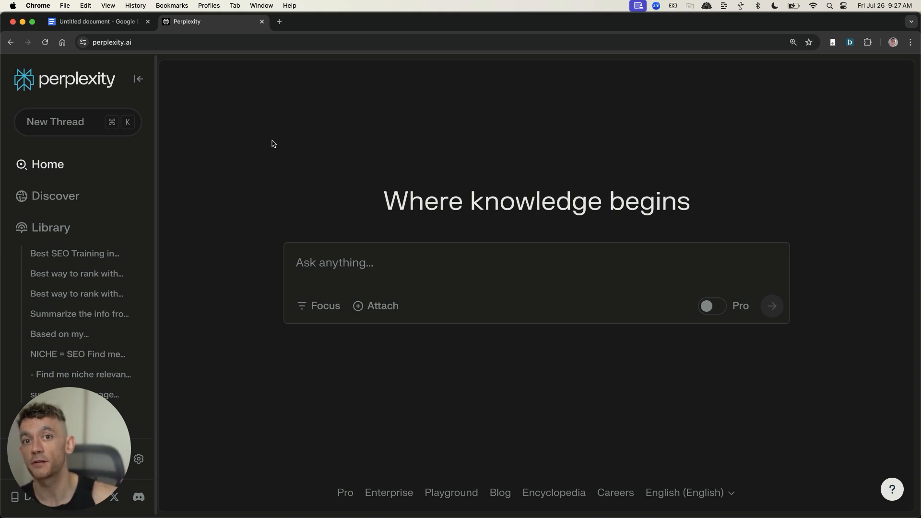
left_click(97, 21)
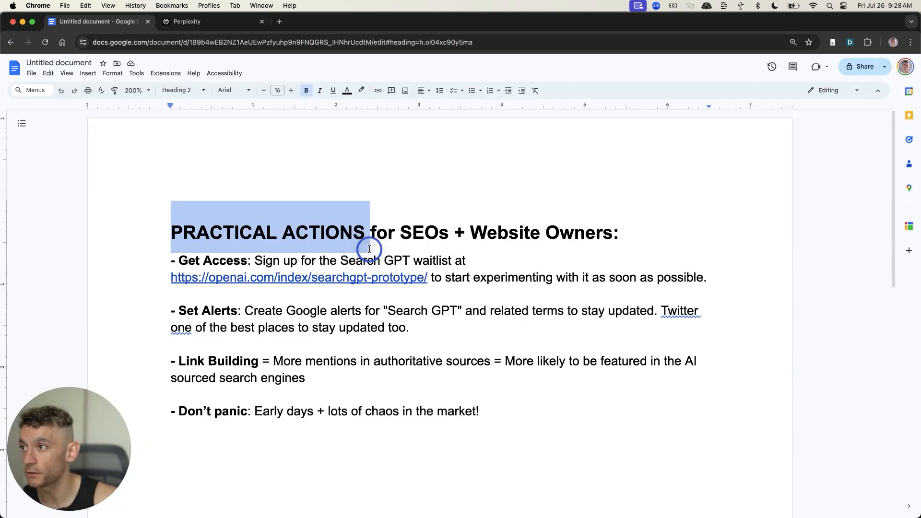
left_click_drag(368, 249, 634, 210)
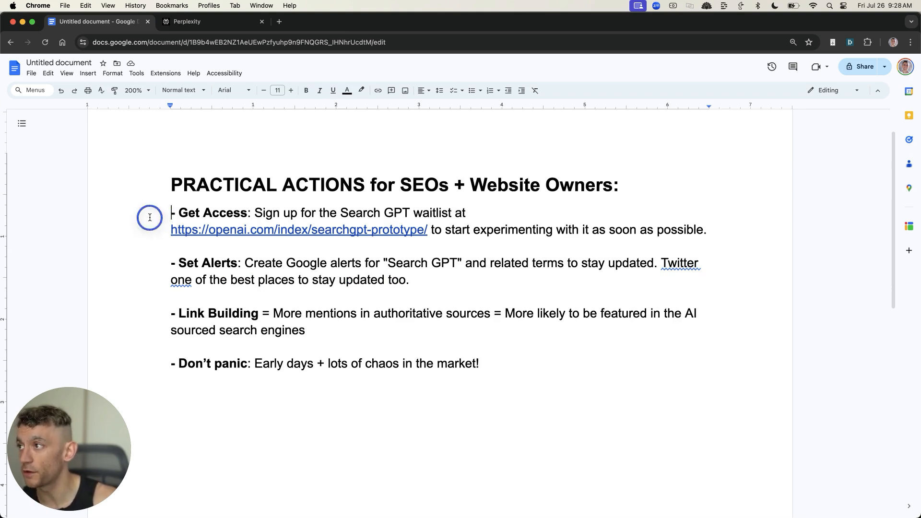
left_click_drag(171, 213, 416, 219)
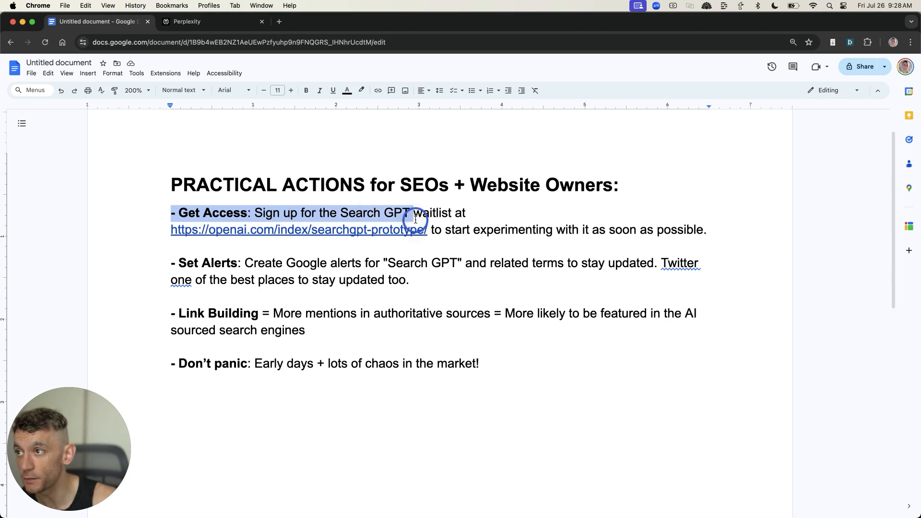
left_click_drag(415, 219, 707, 229)
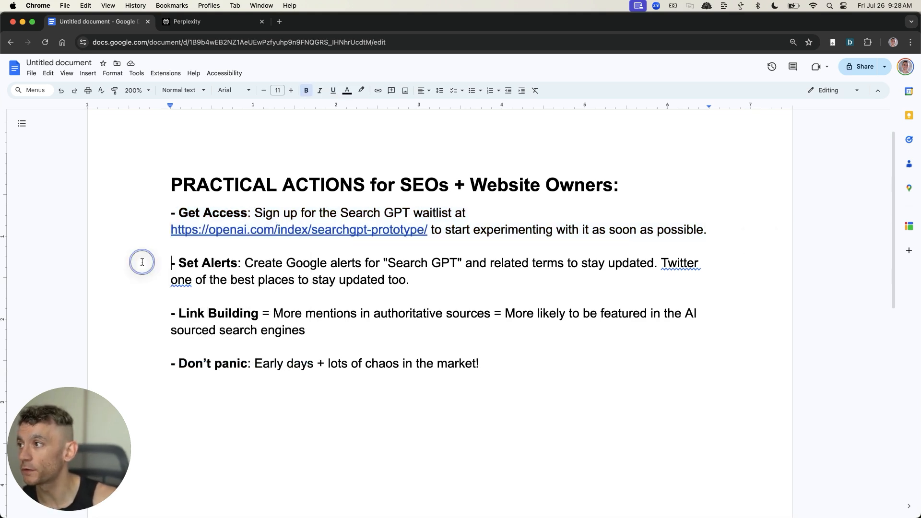
left_click_drag(170, 263, 462, 263)
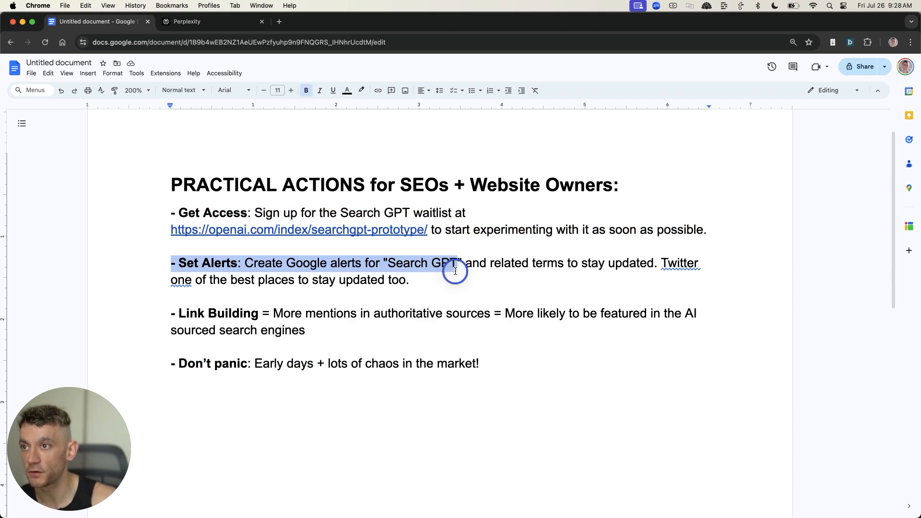
left_click_drag(455, 271, 609, 277)
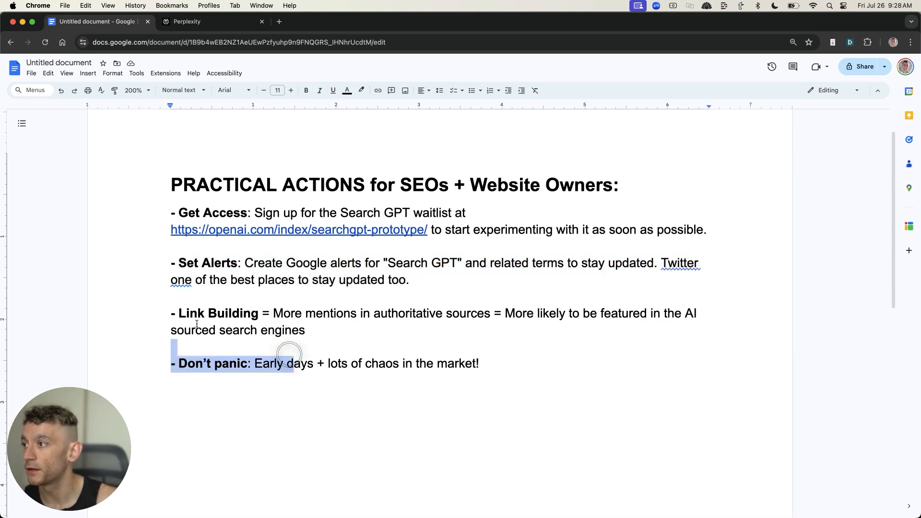
left_click(289, 313)
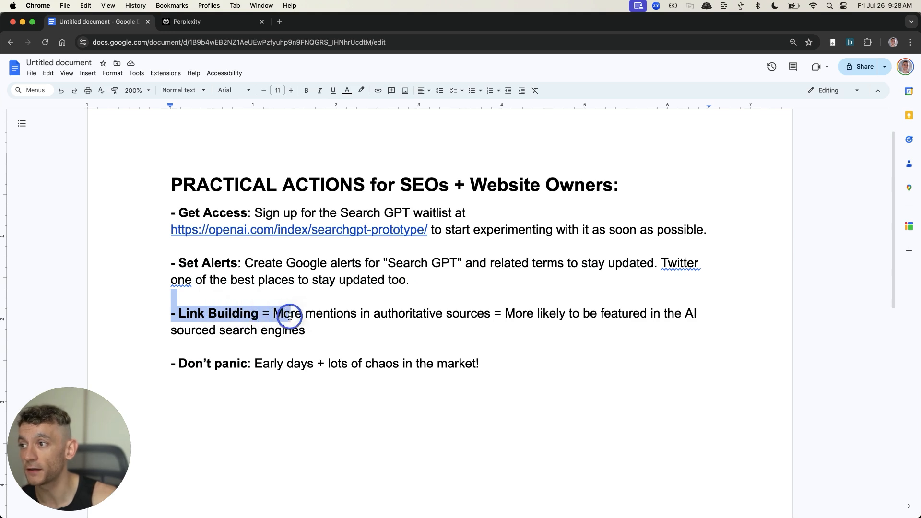
left_click_drag(288, 313, 374, 309)
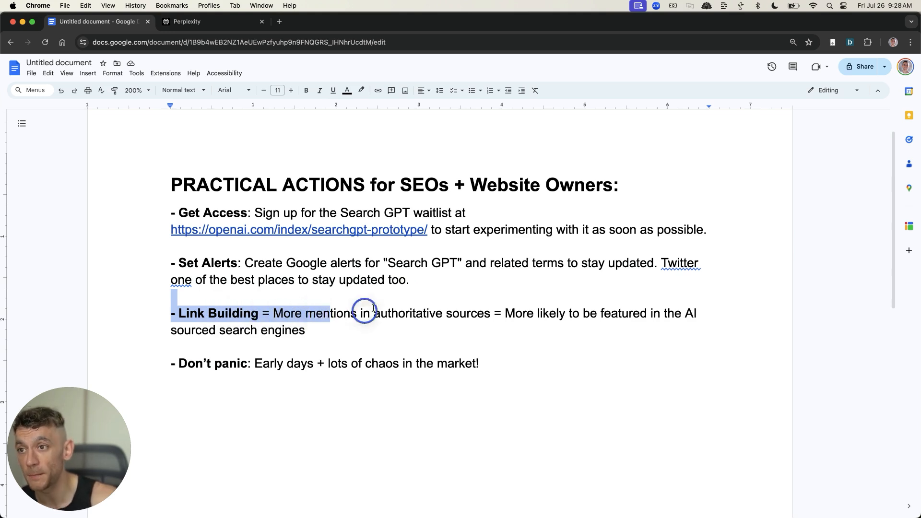
left_click_drag(365, 311, 504, 313)
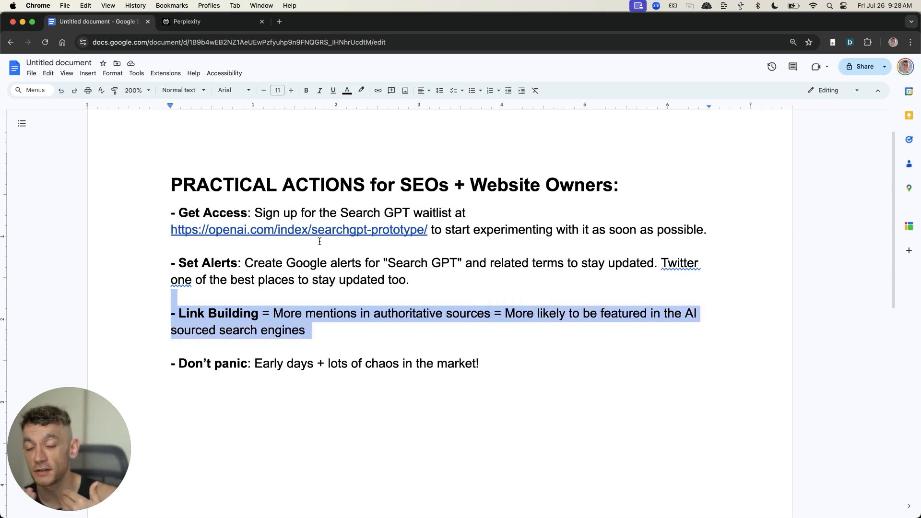
- Show Perplexity's 'best quick seo indexer' answer and open its Reddit source on rapid indexers
left_click(325, 21)
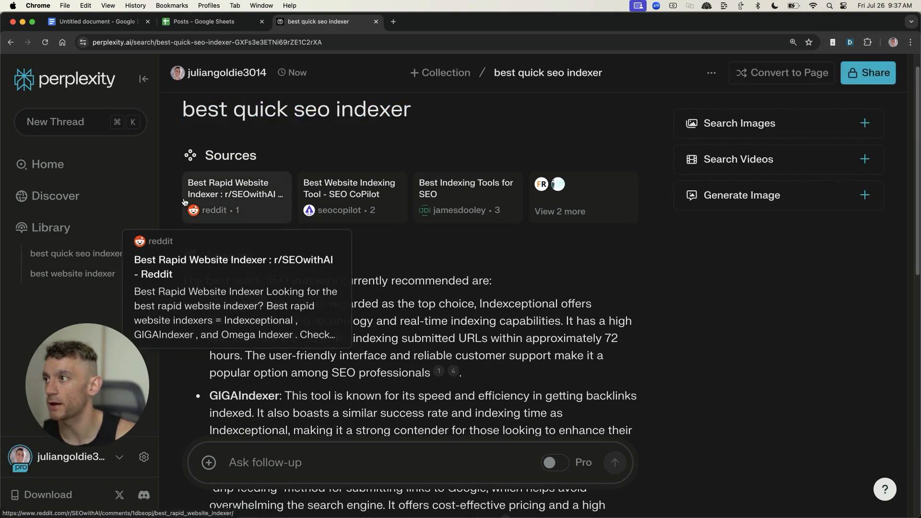
left_click(233, 188)
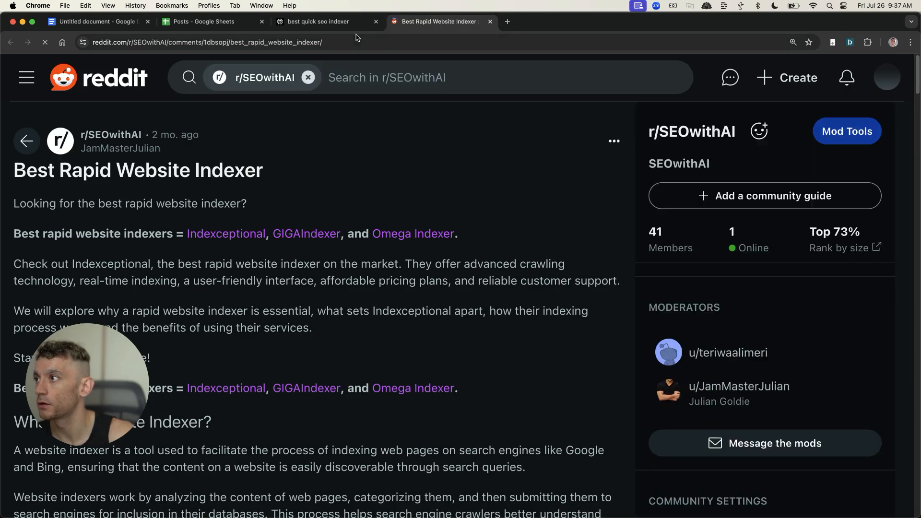
left_click(318, 22)
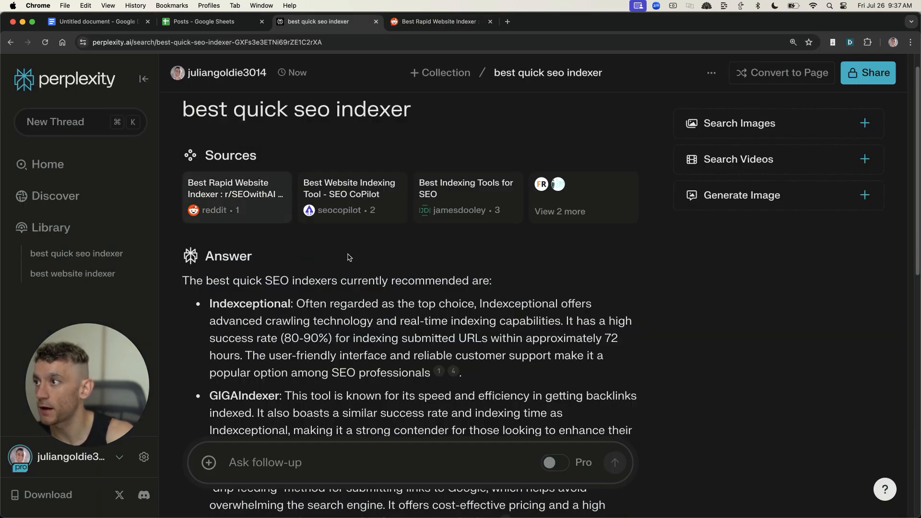
scroll("down", 3)
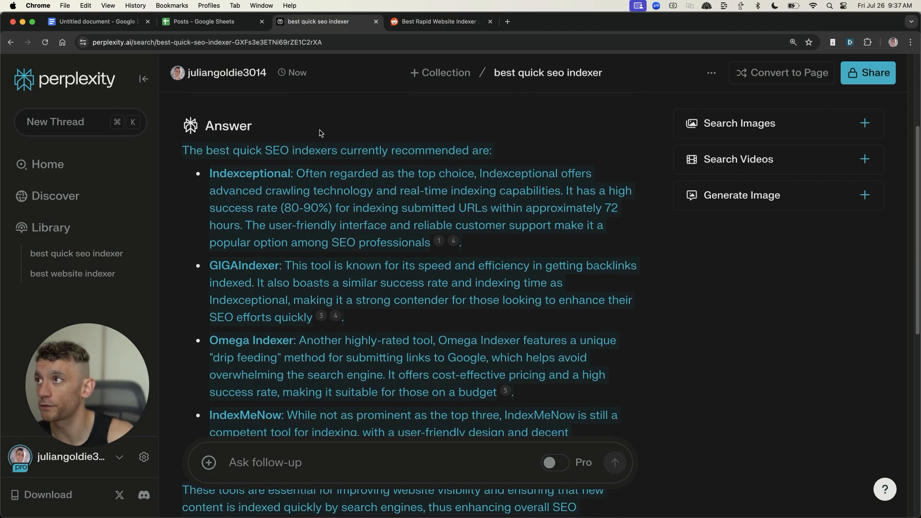
- Revisit the Reddit indexer post, then return to the Perplexity answer naming Indexceptional, GIGAIndexer and Omega Indexer
left_click(438, 22)
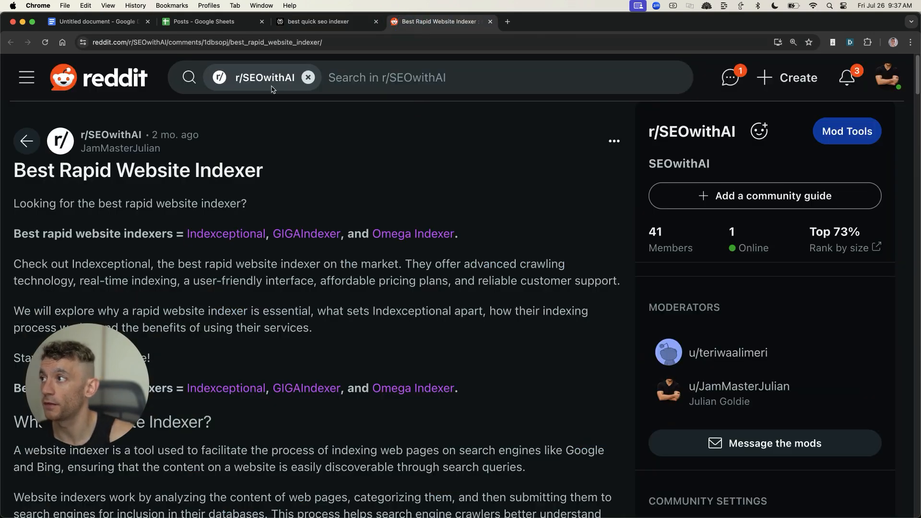
left_click(97, 21)
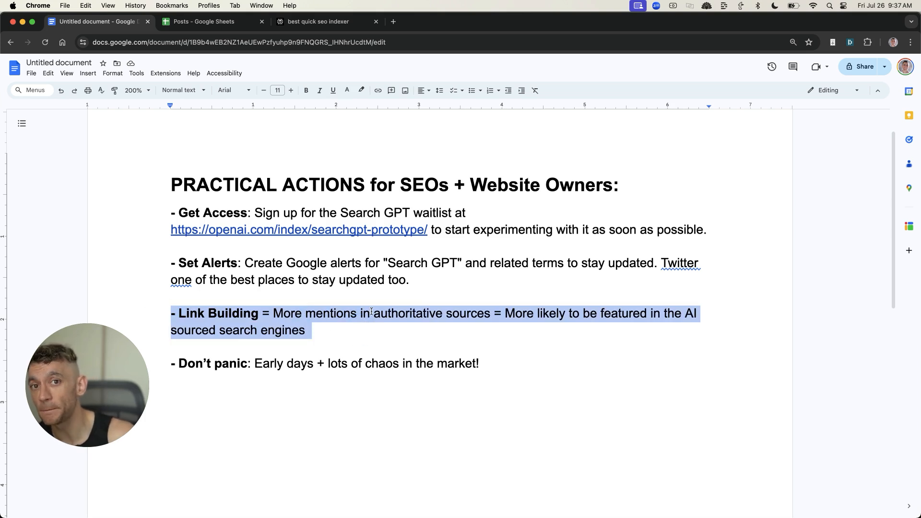
mouse_move(357, 235)
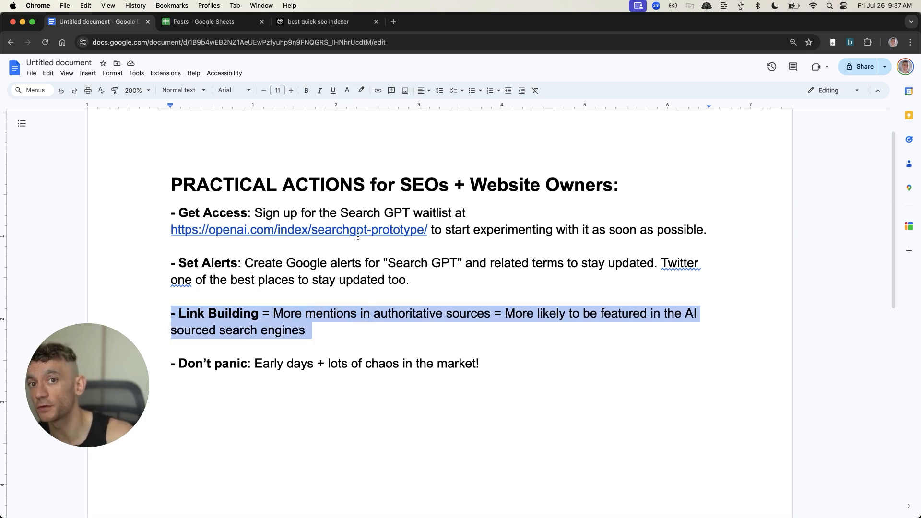
left_click(318, 21)
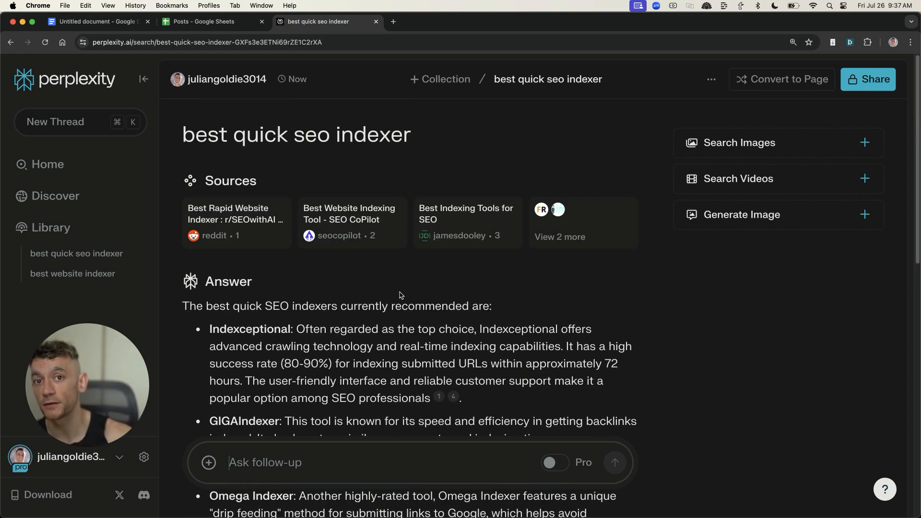
mouse_move(467, 224)
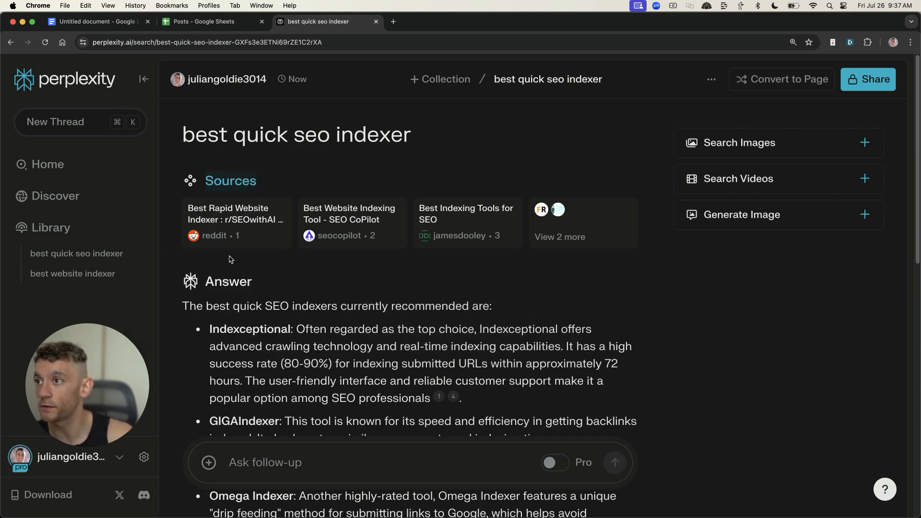
- In the SEO actions document, highlight the Link Building paragraph and the Don't panic item for emphasis
left_click(97, 22)
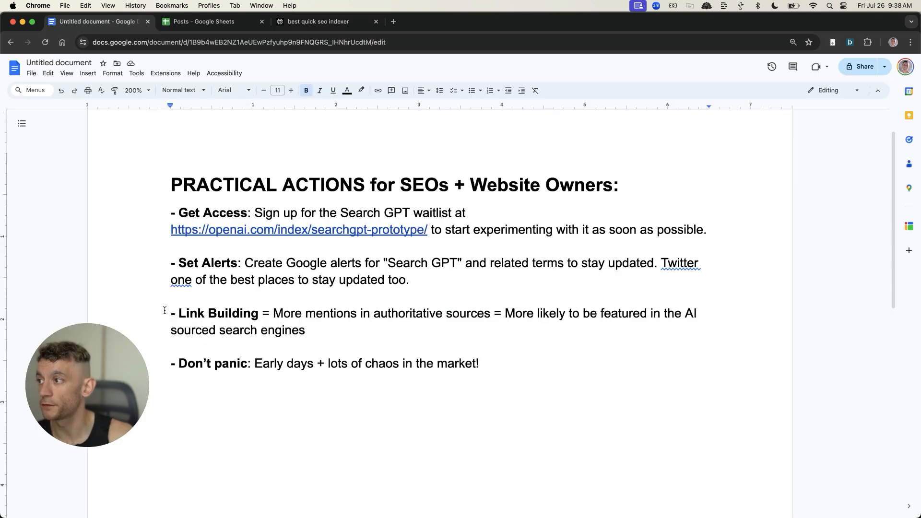
left_click_drag(171, 313, 327, 329)
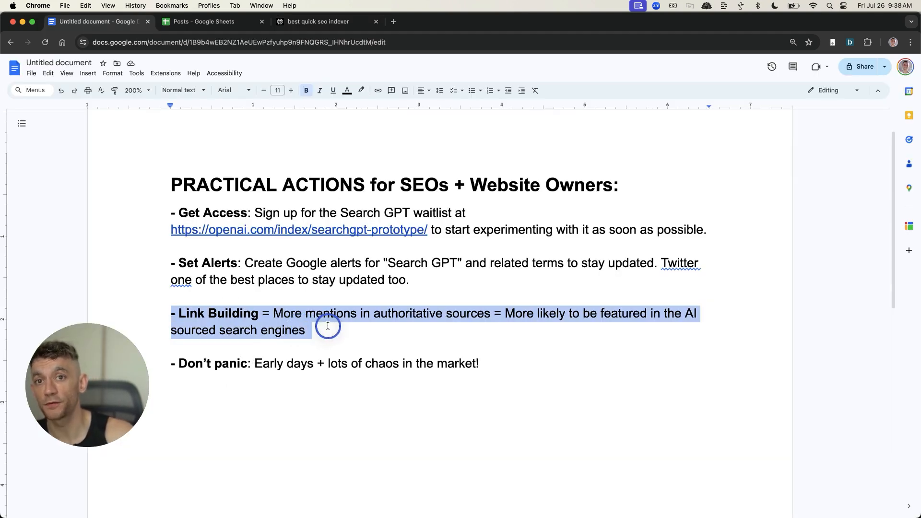
left_click(458, 363)
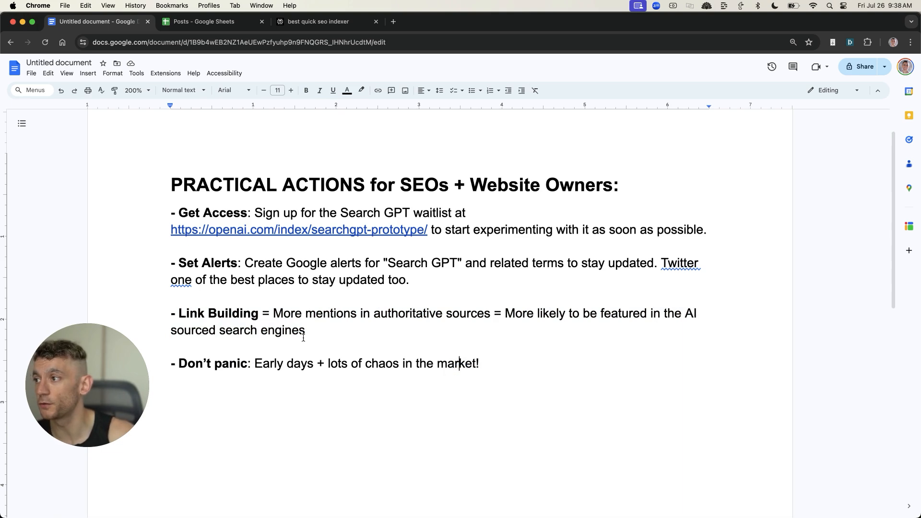
left_click_drag(171, 362, 317, 363)
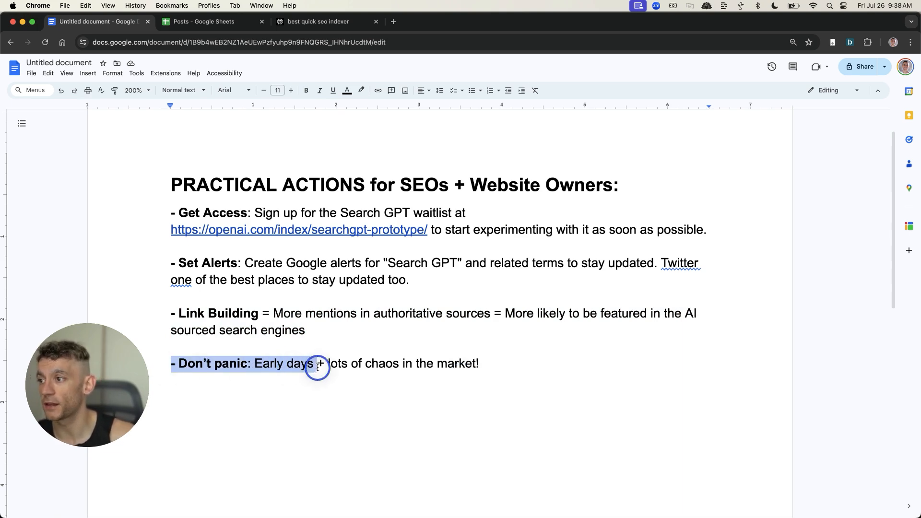
left_click(305, 260)
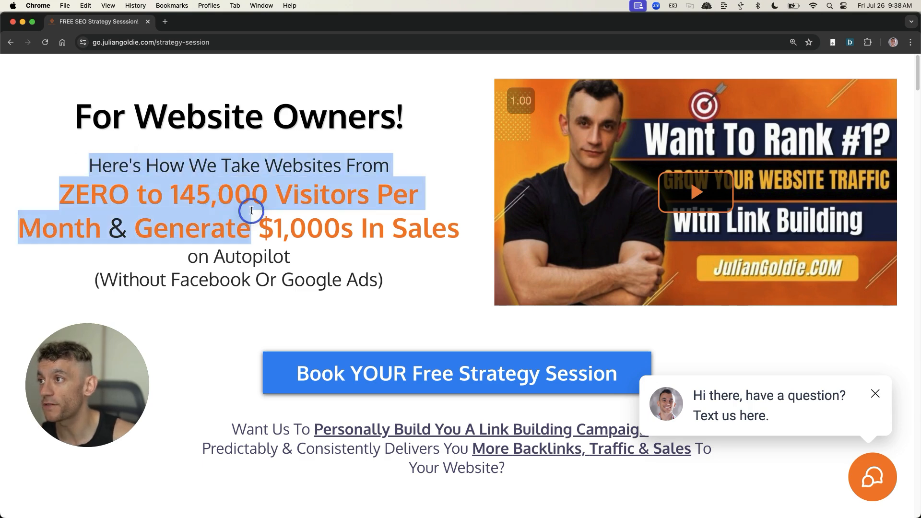
- Scroll through the six numbered benefits of the free Link Building Acceleration Session
scroll("down", 3)
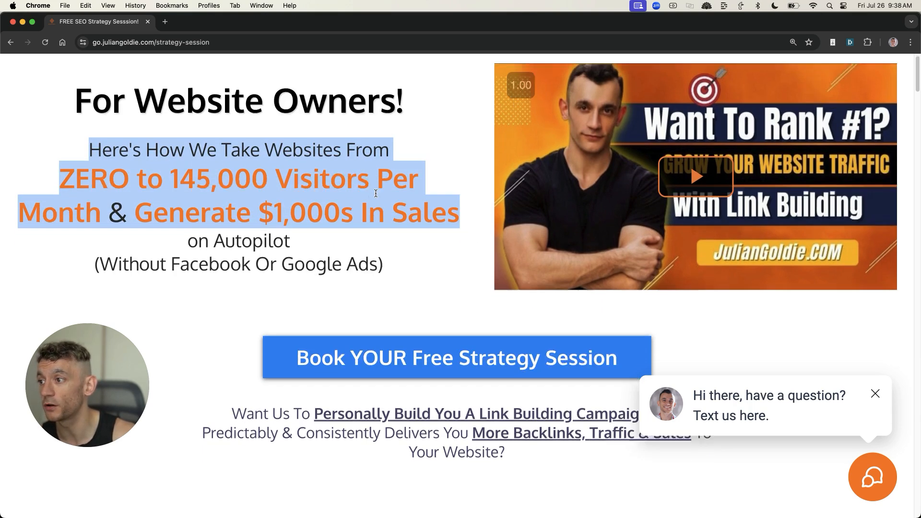
scroll("down", 3)
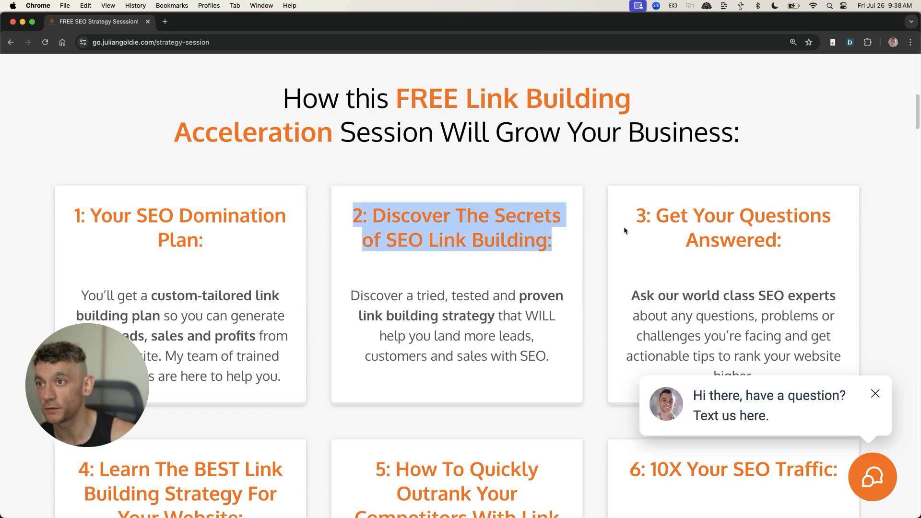
scroll("down", 3)
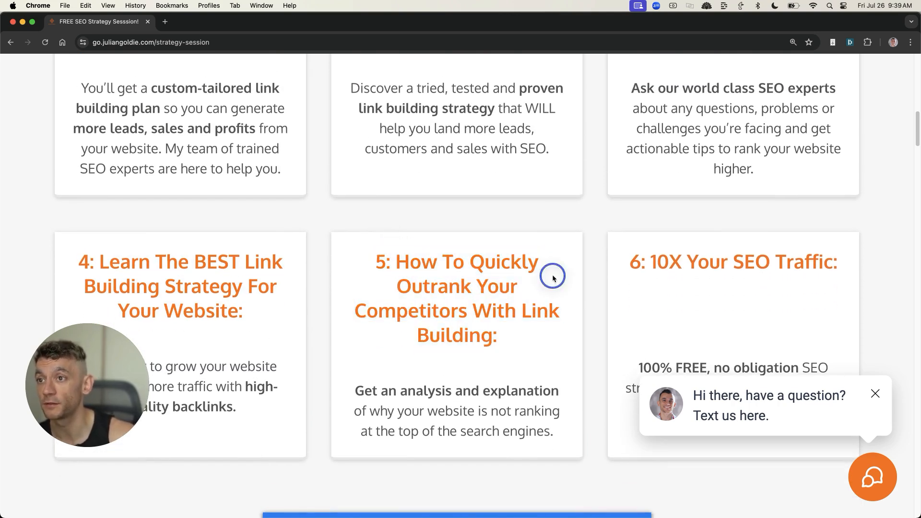
scroll("up", 3)
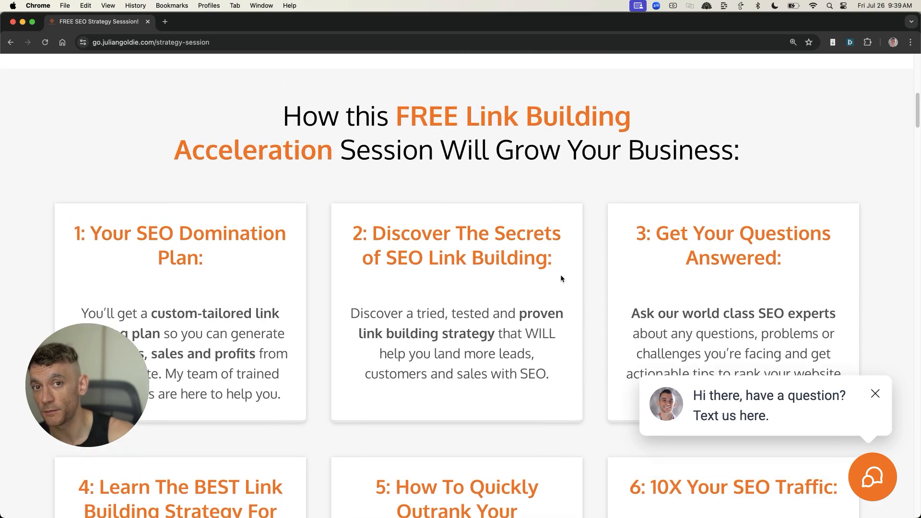